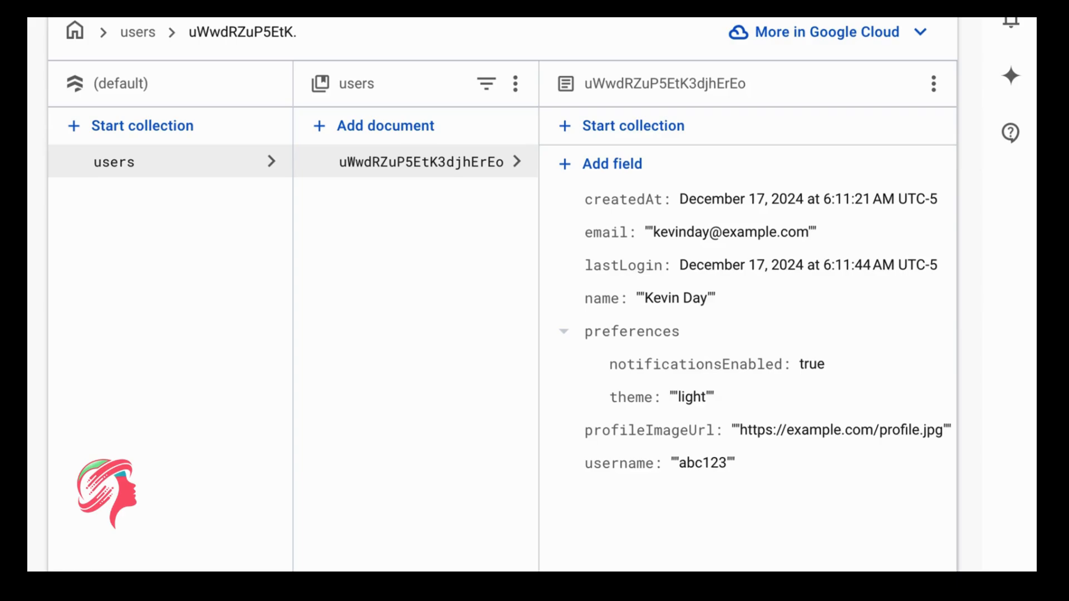
{"action": "mouse_move", "coordinate": [459, 315]}
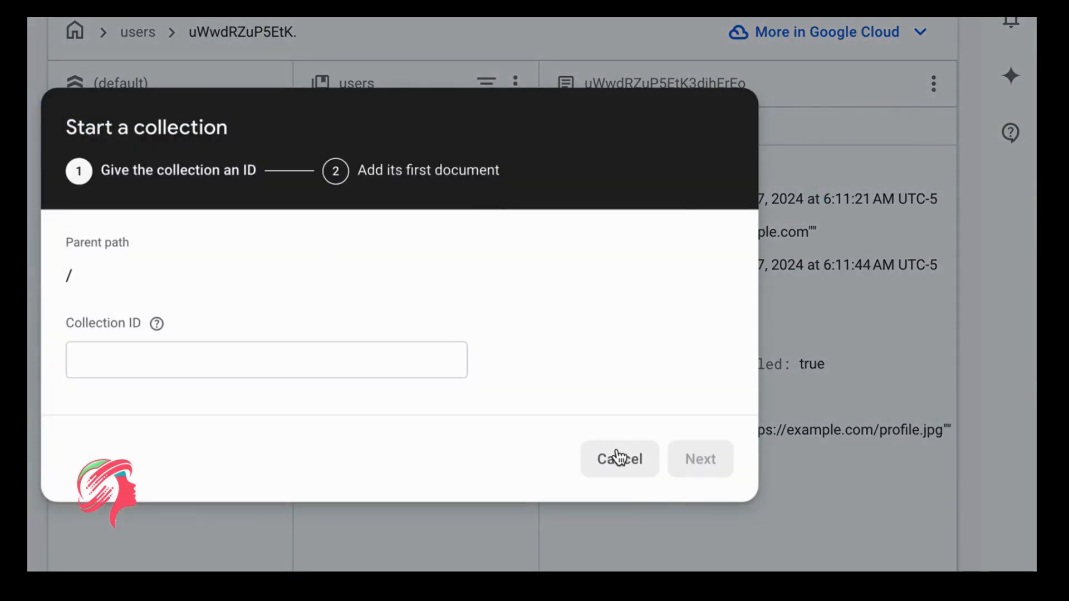
Restart the collection setup and enter mood_tracking as the collection ID.
{"action": "left_click", "coordinate": [617, 459]}
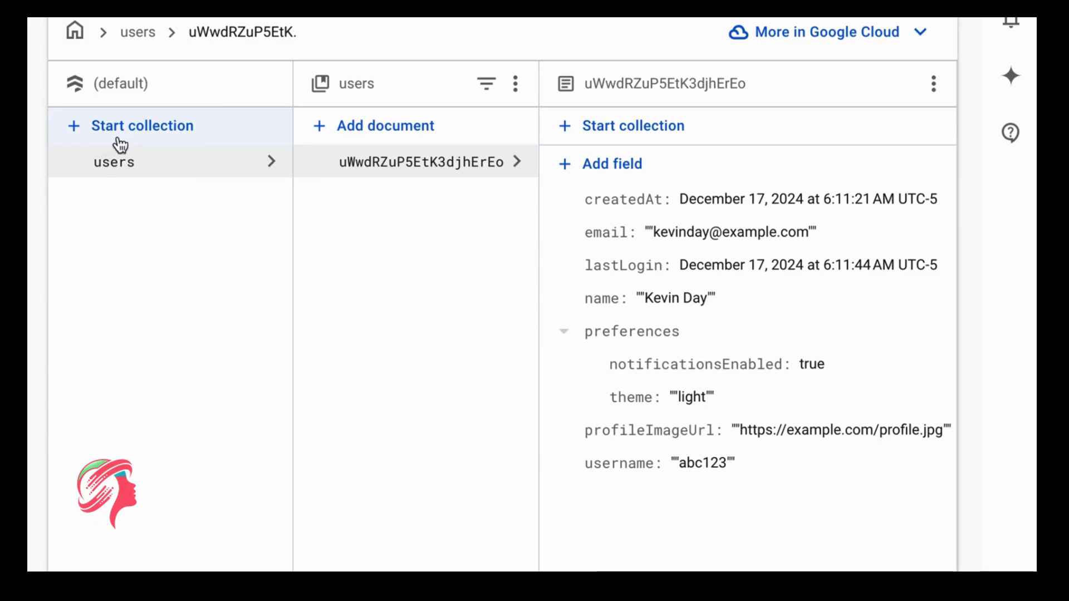
{"action": "left_click", "coordinate": [133, 125]}
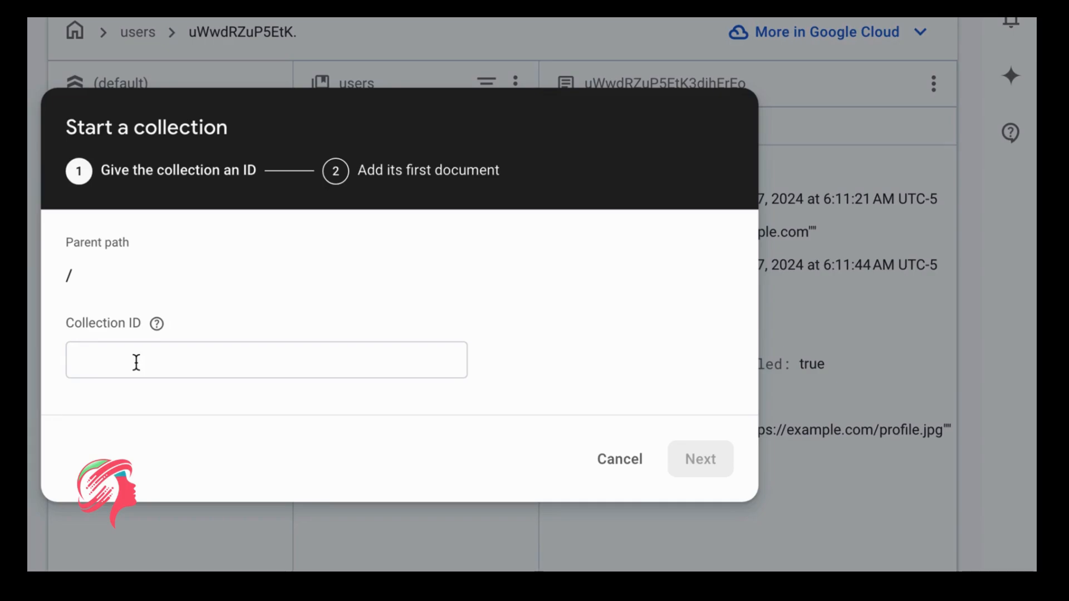
{"action": "left_click", "coordinate": [266, 360]}
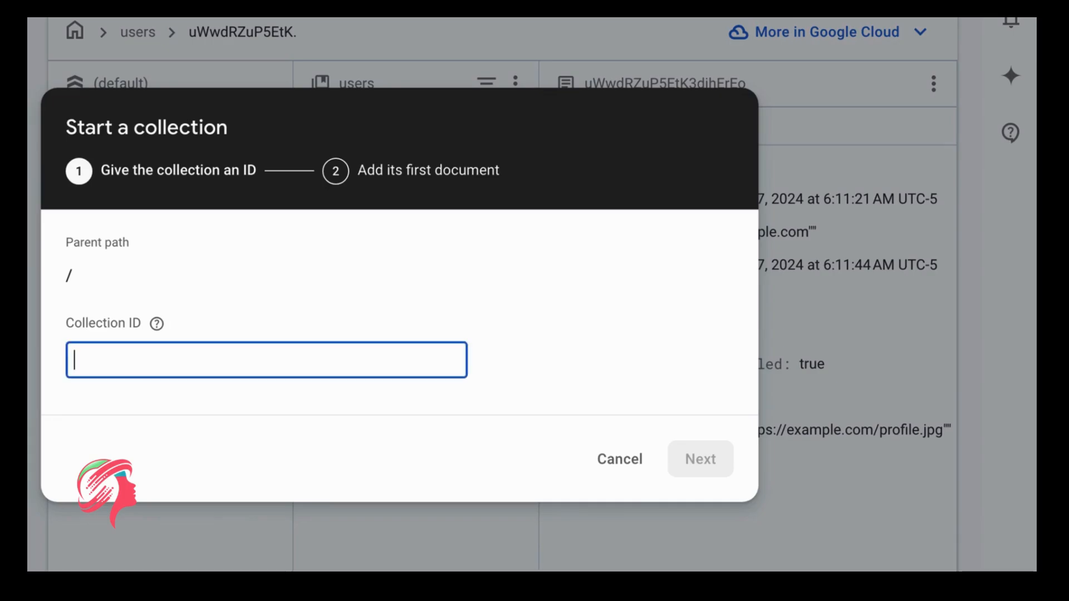
{"action": "type", "text": "mood_"}
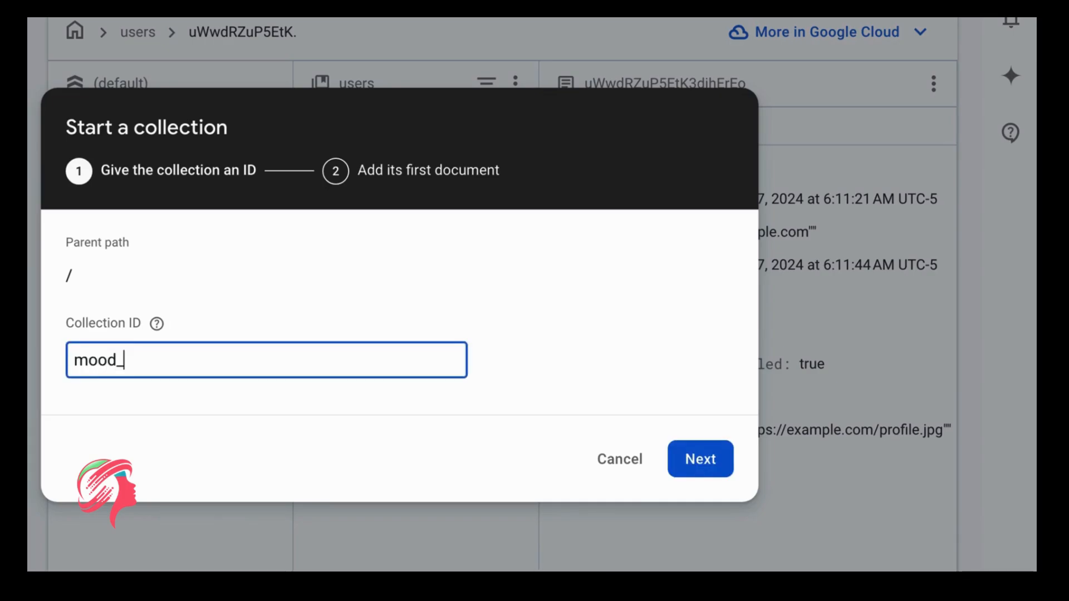
{"action": "type", "text": "tracking"}
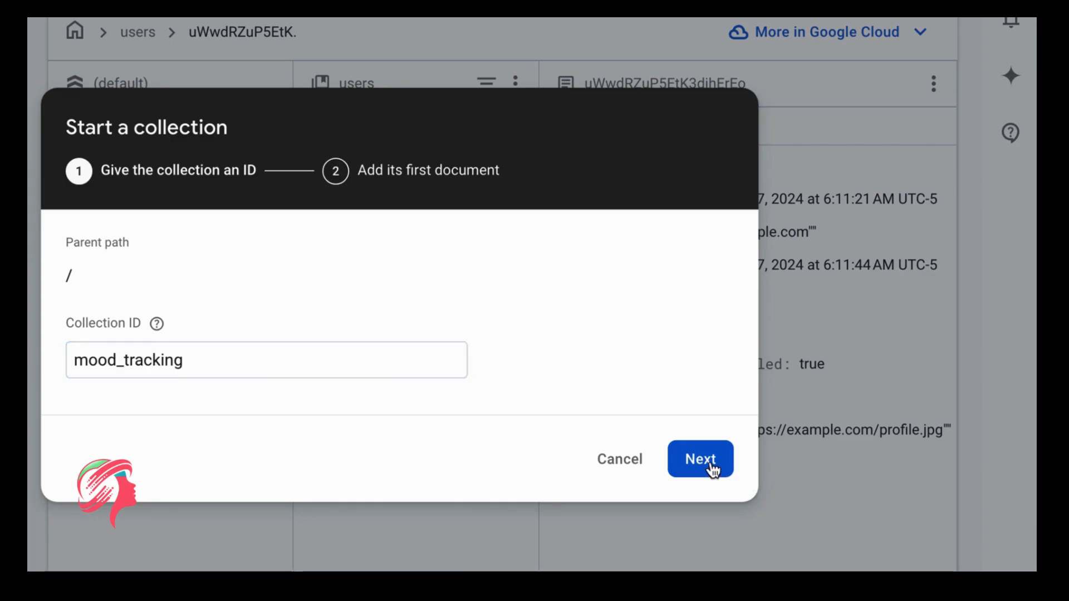
Continue to the first document and give it an auto-generated ID.
{"action": "left_click", "coordinate": [699, 459]}
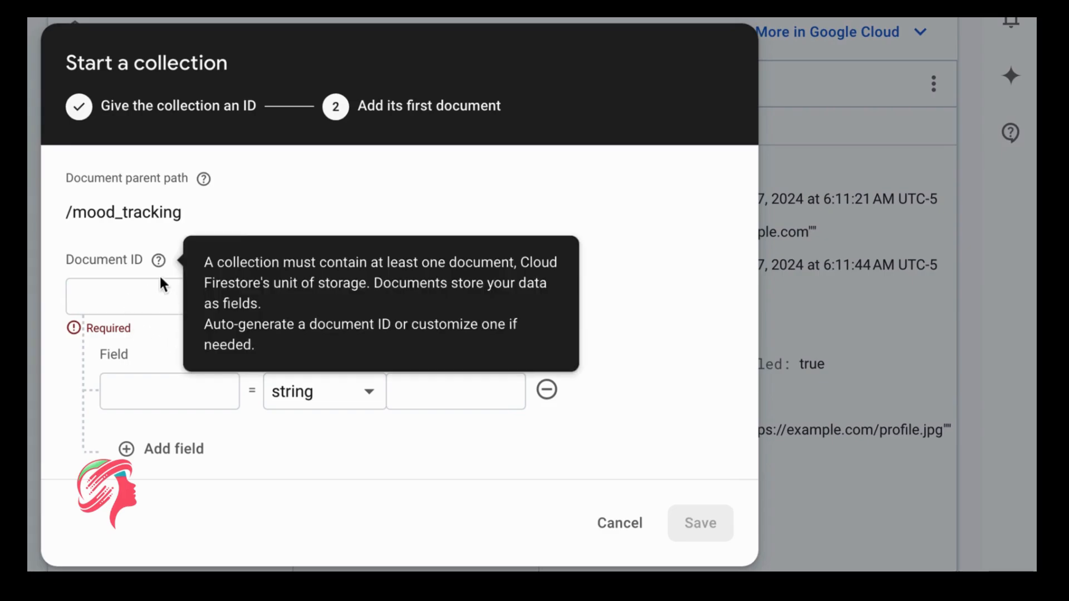
{"action": "mouse_move", "coordinate": [168, 279]}
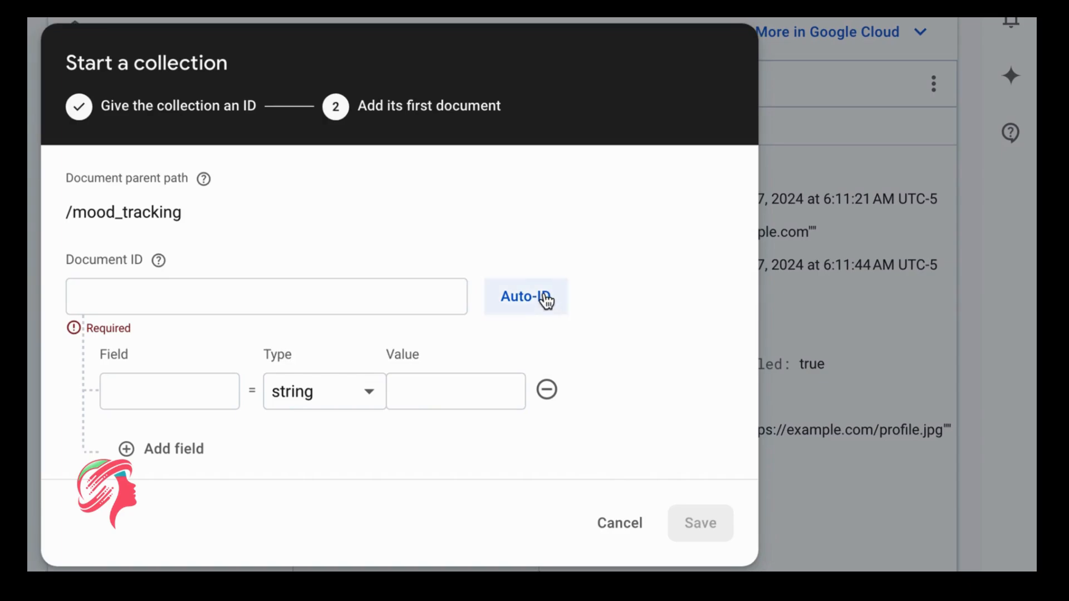
{"action": "left_click", "coordinate": [525, 297]}
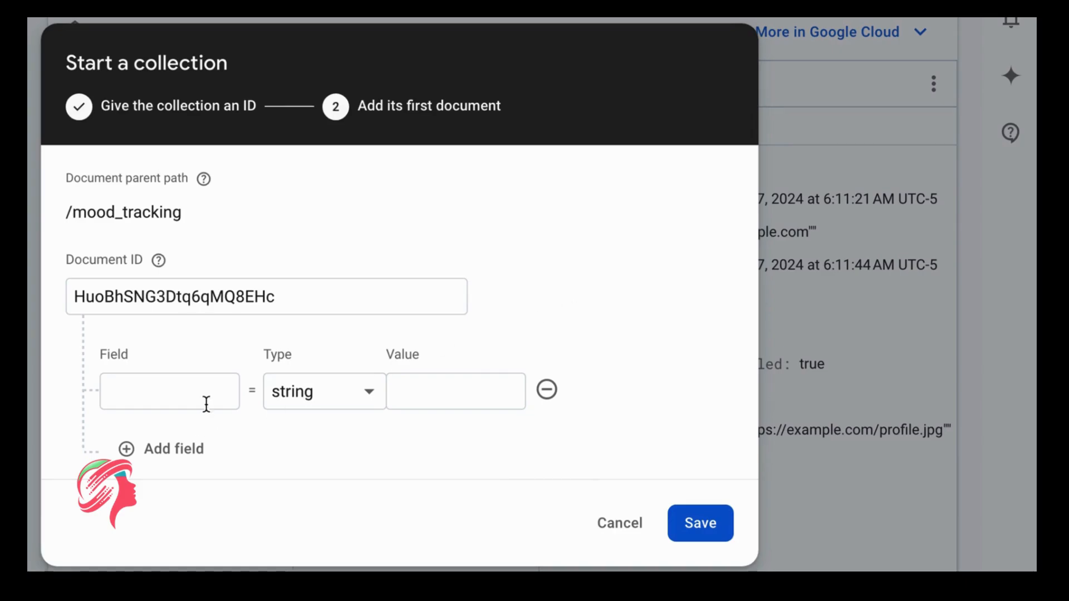
{"action": "left_click", "coordinate": [170, 391]}
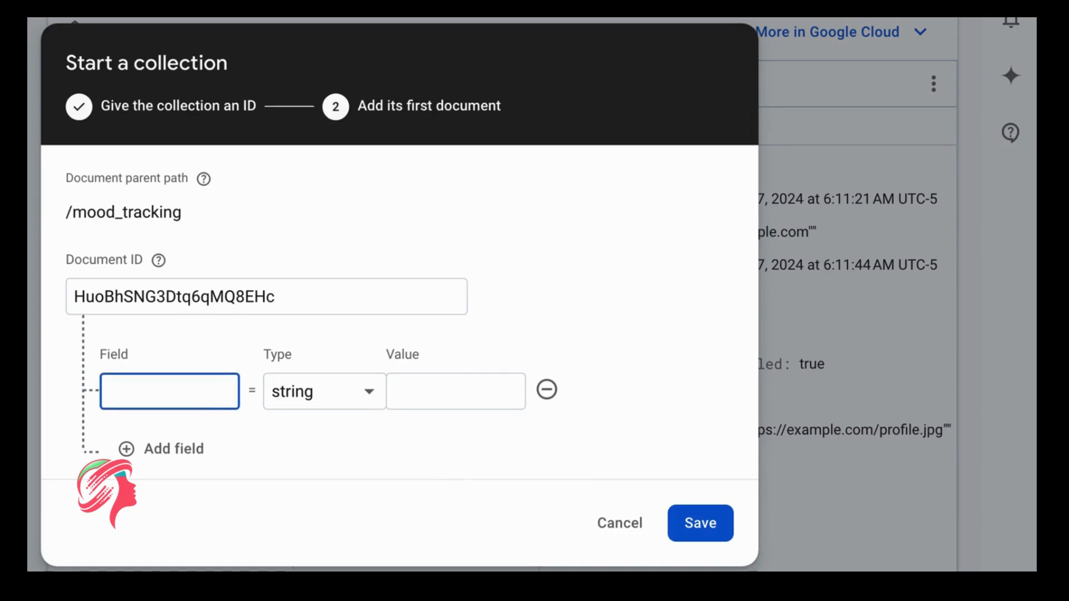
Add a userId string field with the value "user_12345".
{"action": "type", "text": "userId"}
{"action": "left_click", "coordinate": [456, 391]}
{"action": "type", "text": "\"us"}
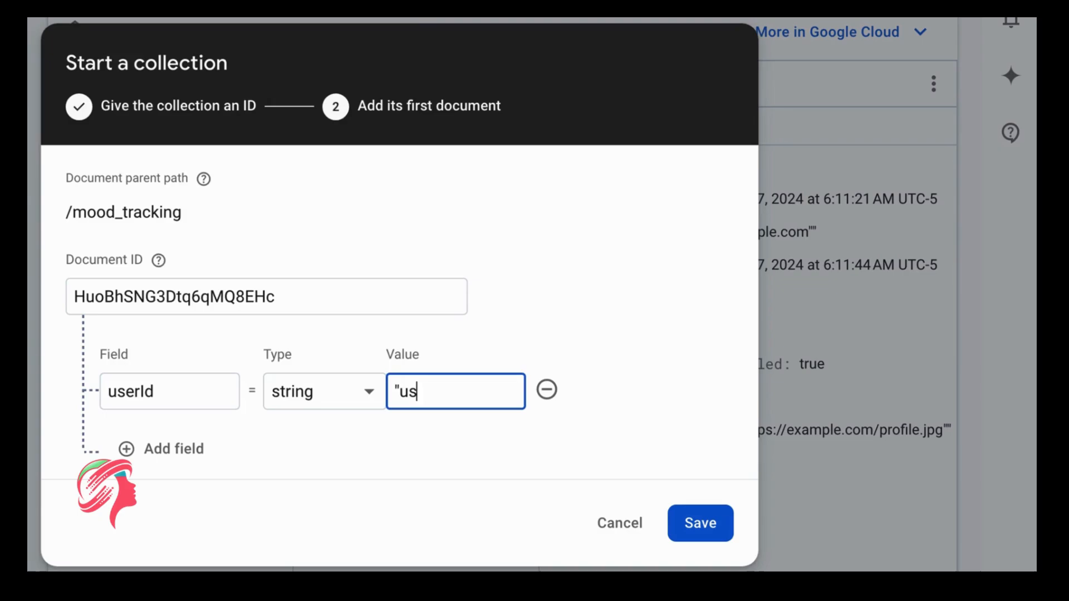
{"action": "type", "text": "er_12"}
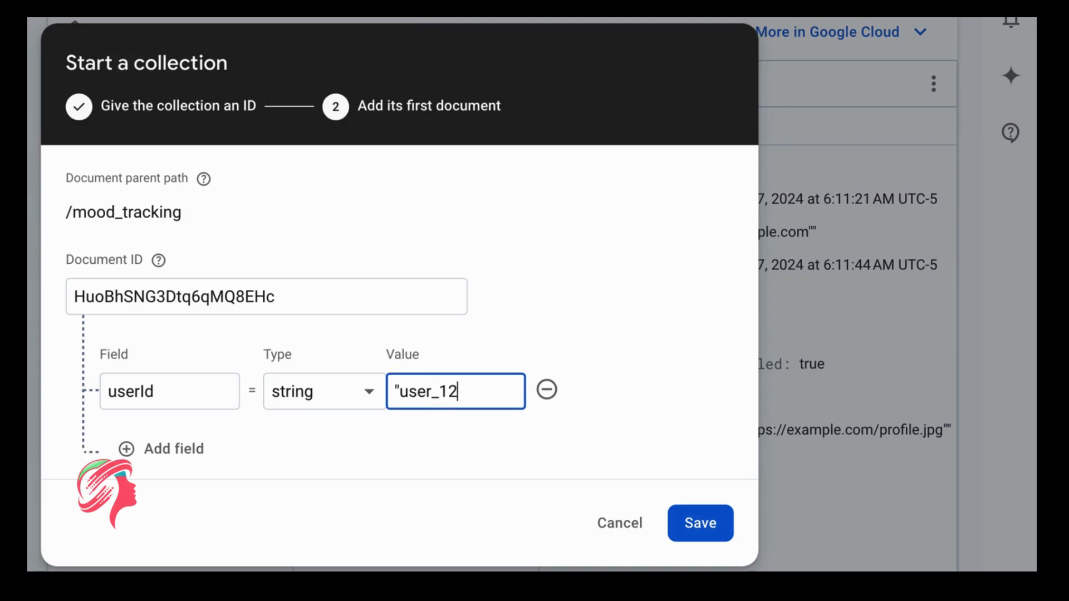
{"action": "type", "text": "345\""}
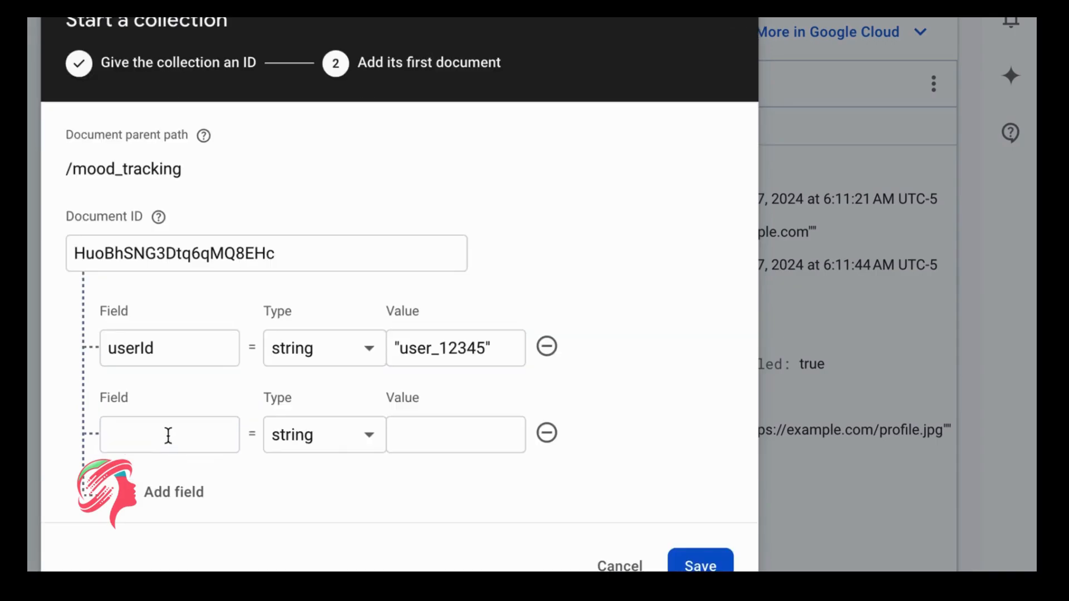
Name the second field moodLevel and set its type to number.
{"action": "type", "text": "mood"}
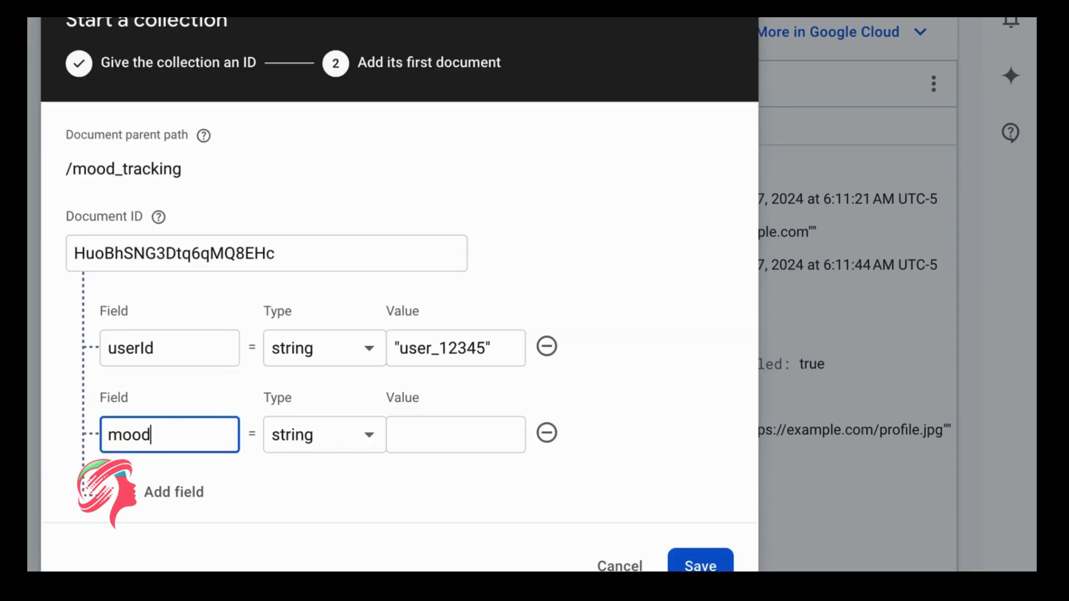
{"action": "type", "text": "Level"}
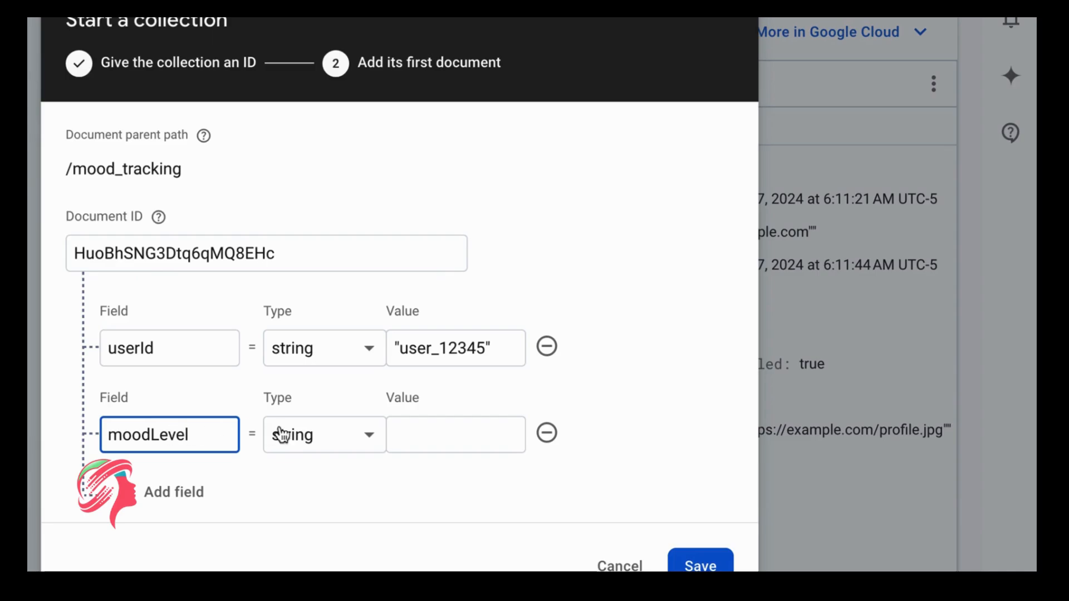
{"action": "left_click", "coordinate": [324, 434]}
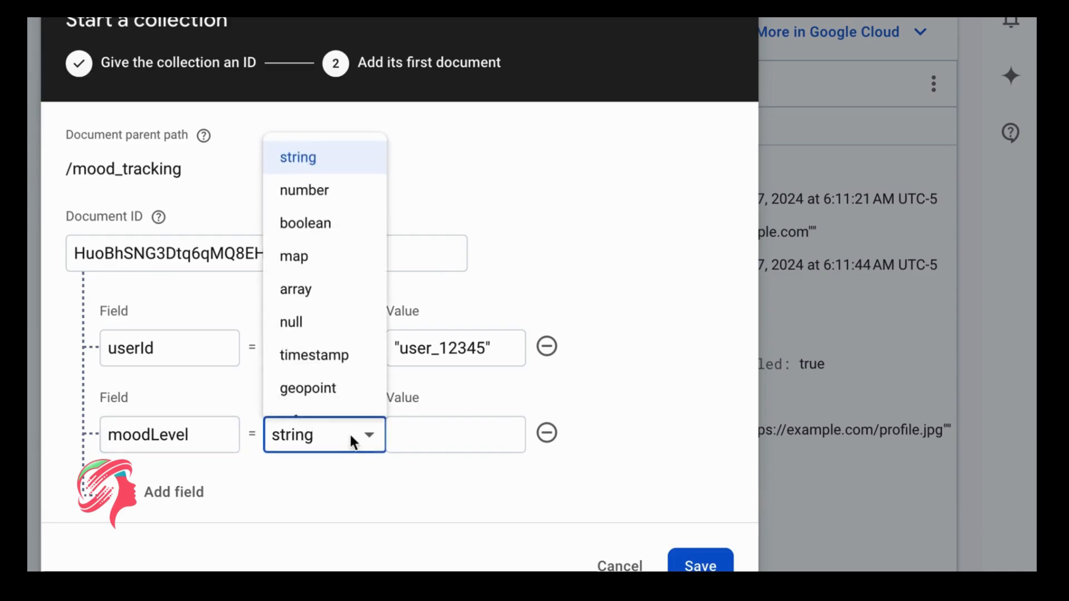
{"action": "left_click", "coordinate": [304, 190]}
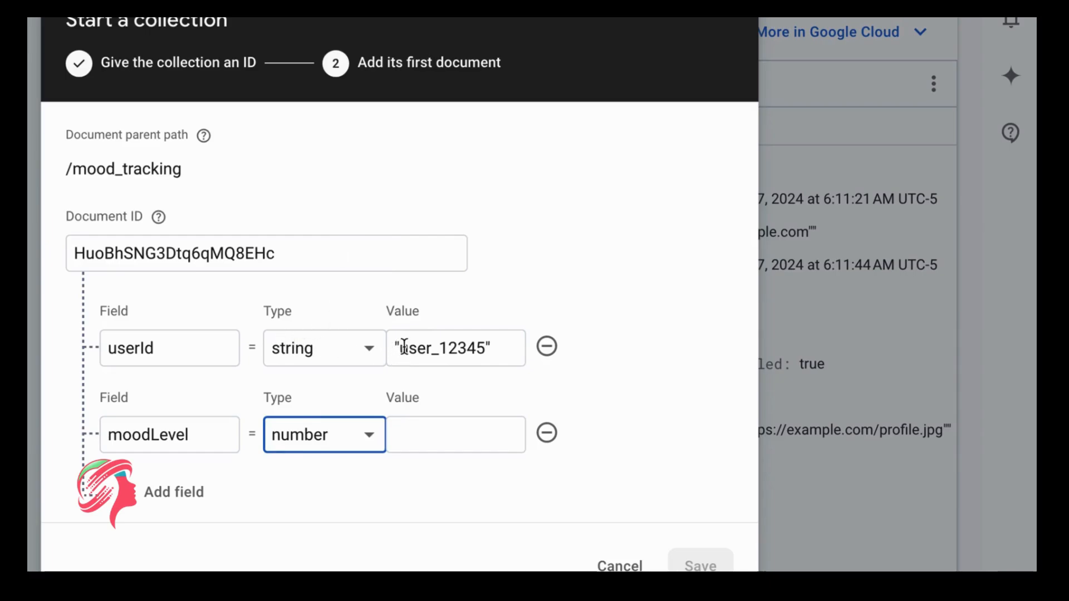
{"action": "mouse_move", "coordinate": [455, 380]}
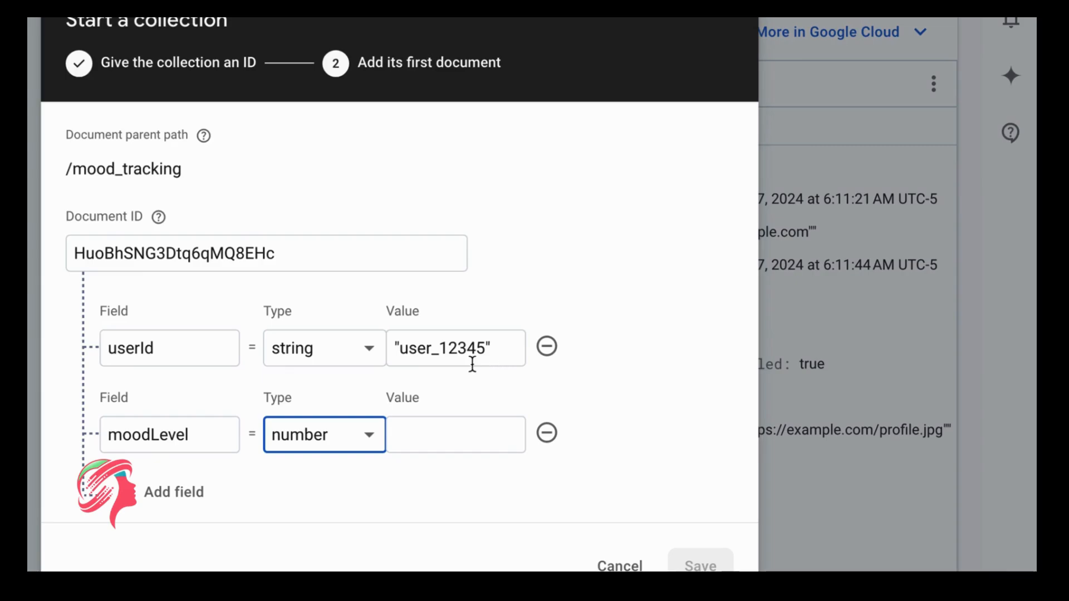
{"action": "mouse_move", "coordinate": [294, 391]}
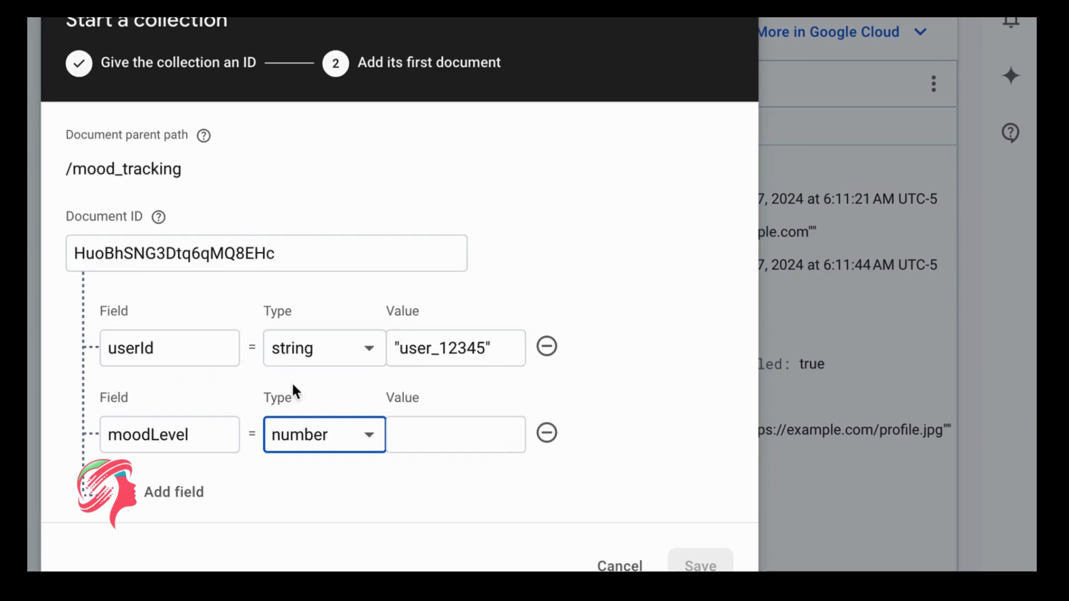
{"action": "mouse_move", "coordinate": [546, 346]}
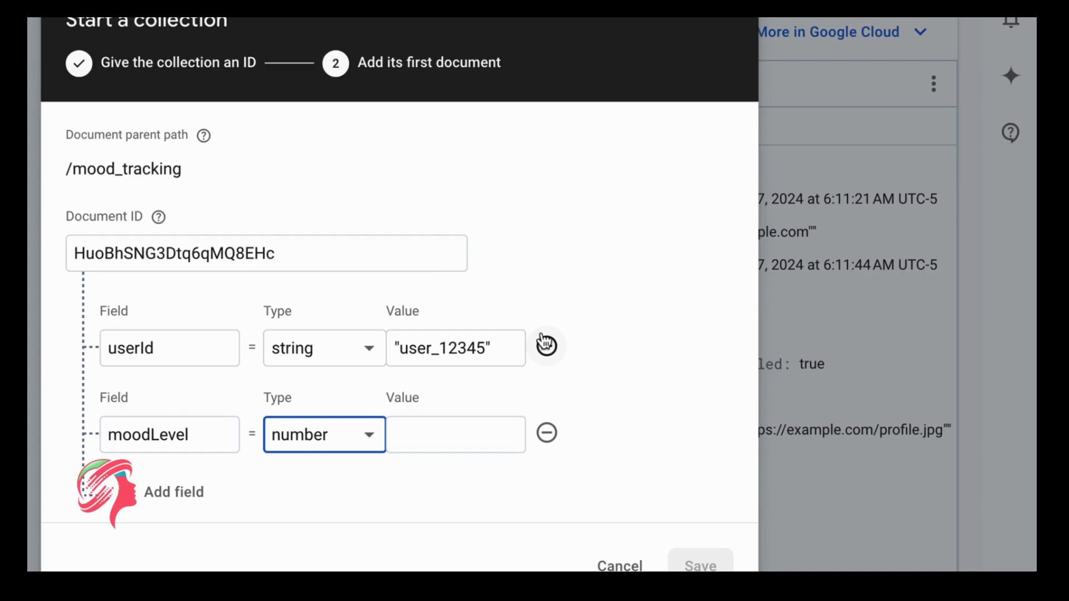
{"action": "mouse_move", "coordinate": [145, 380]}
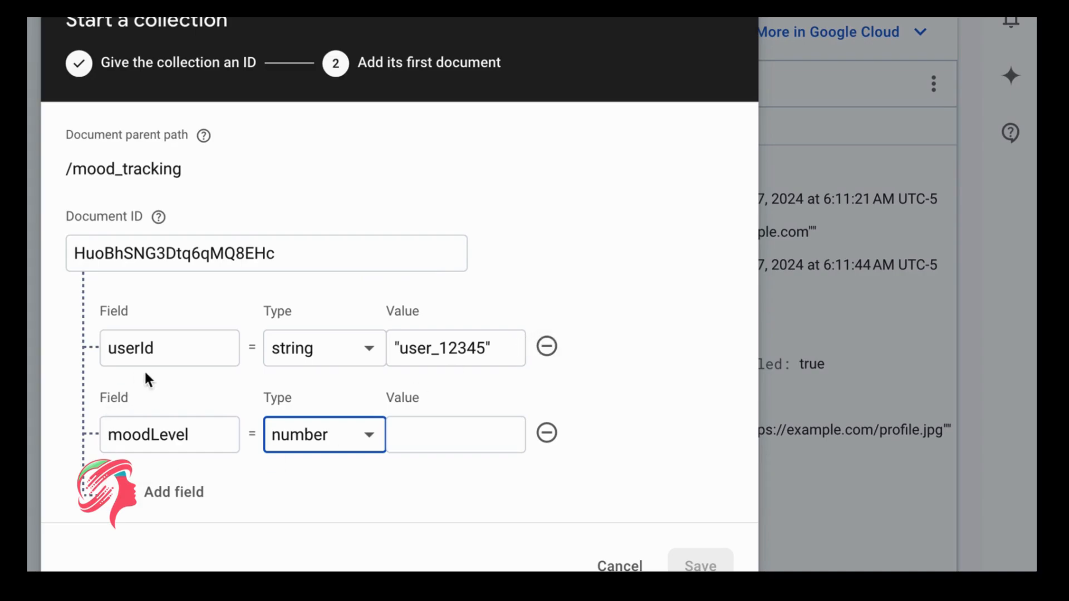
{"action": "mouse_move", "coordinate": [334, 377]}
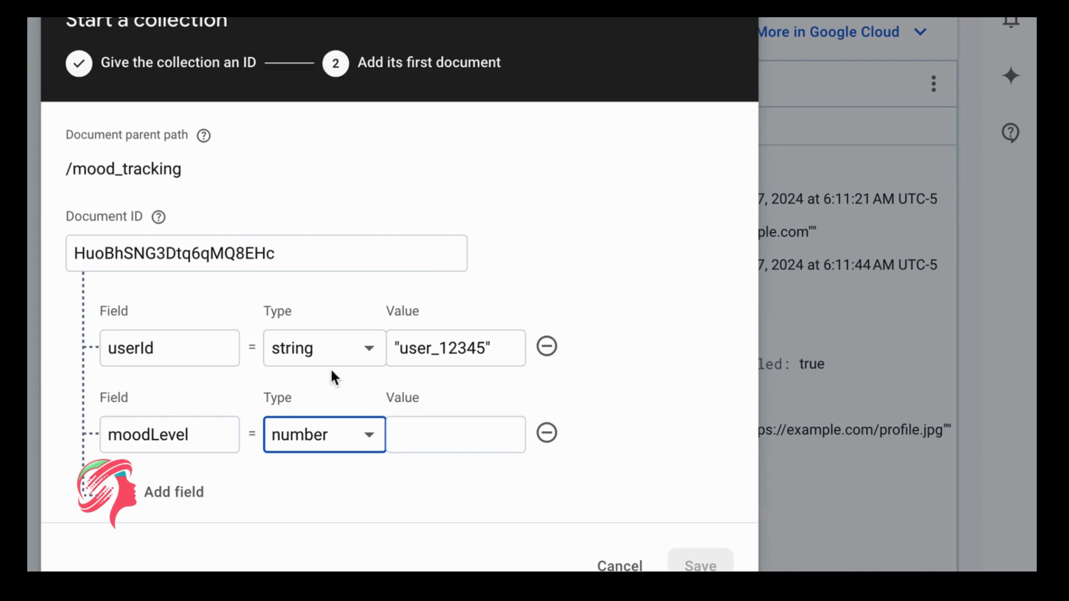
{"action": "mouse_move", "coordinate": [406, 363]}
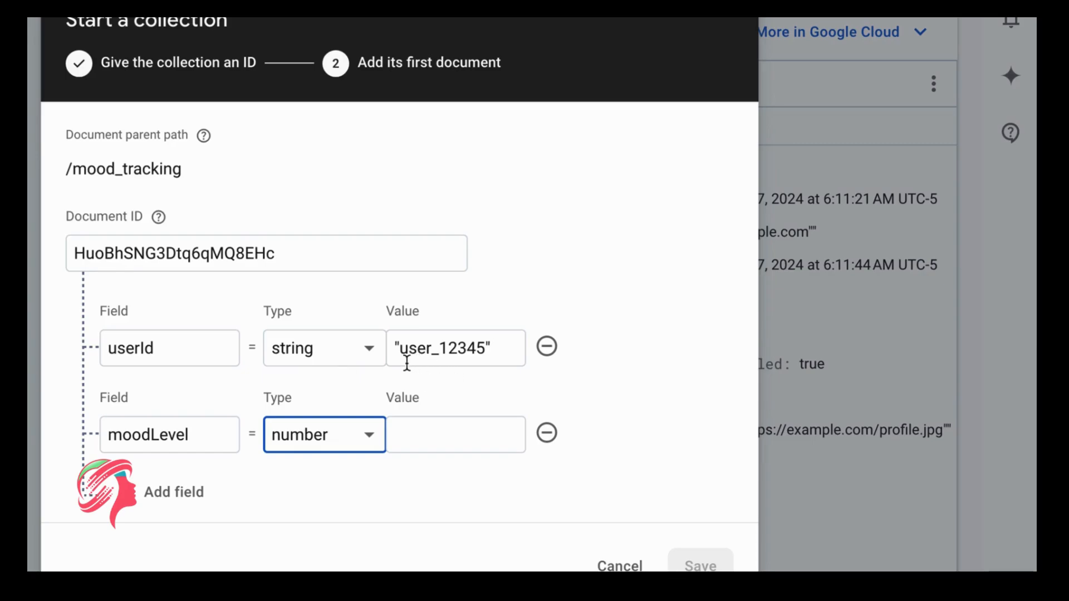
{"action": "mouse_move", "coordinate": [174, 492]}
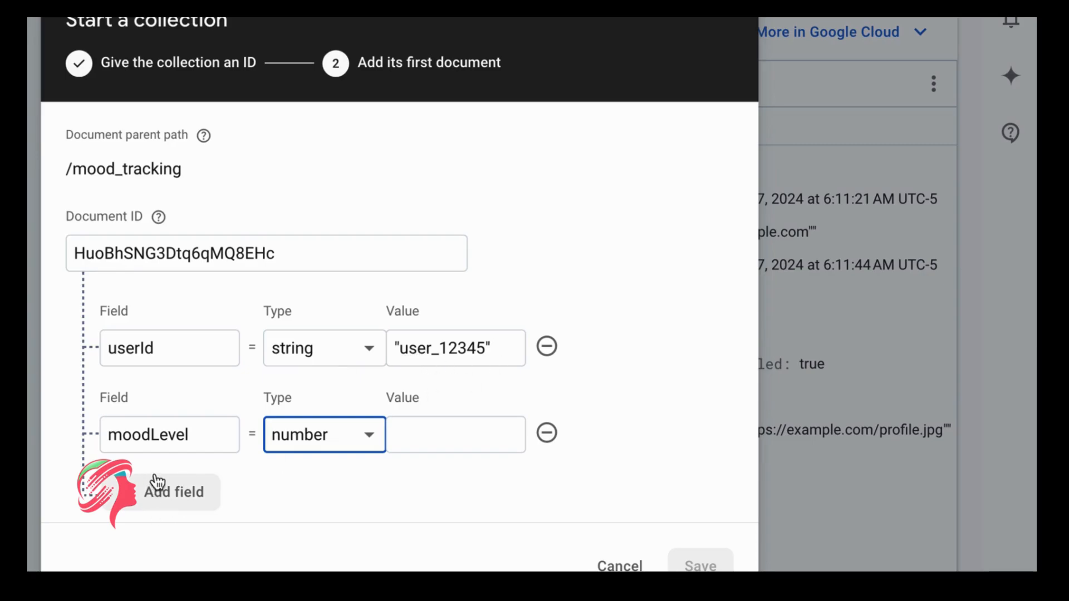
{"action": "mouse_move", "coordinate": [285, 471]}
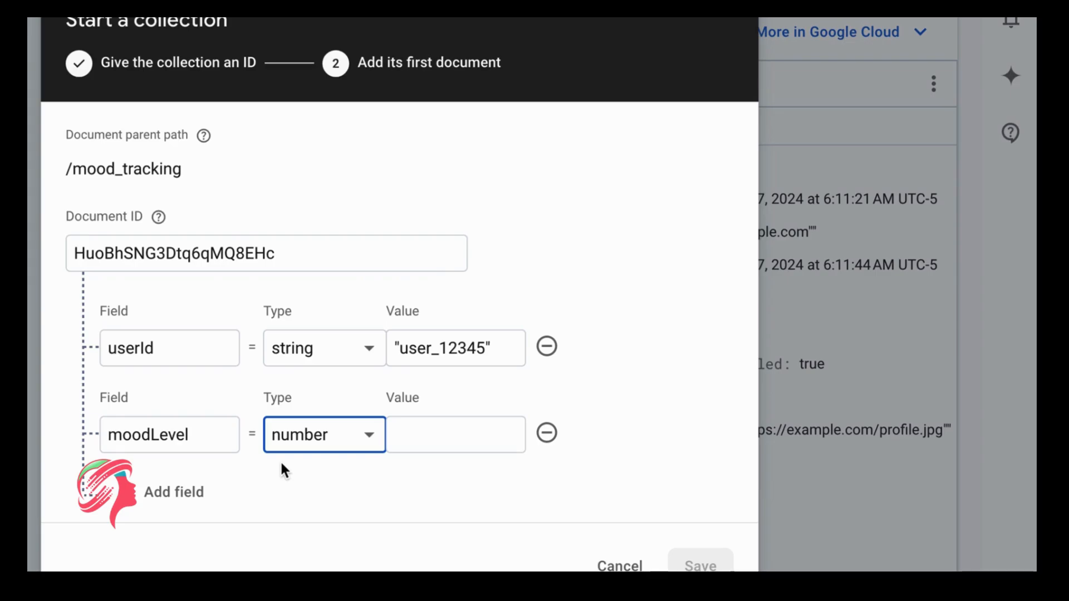
Enter 7 as the moodLevel value.
{"action": "left_click", "coordinate": [455, 435]}
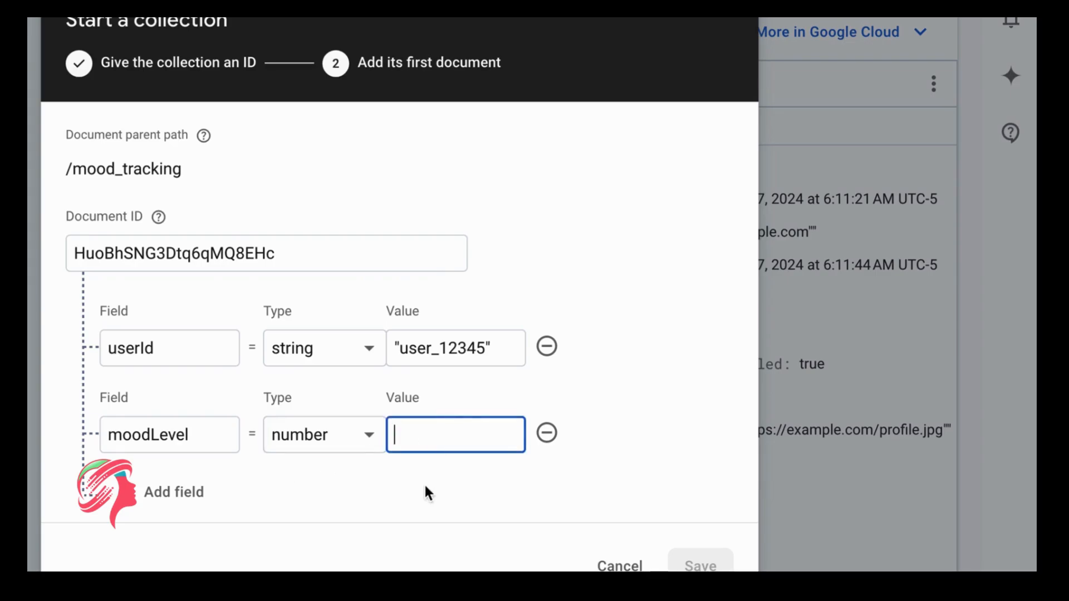
{"action": "type", "text": "7"}
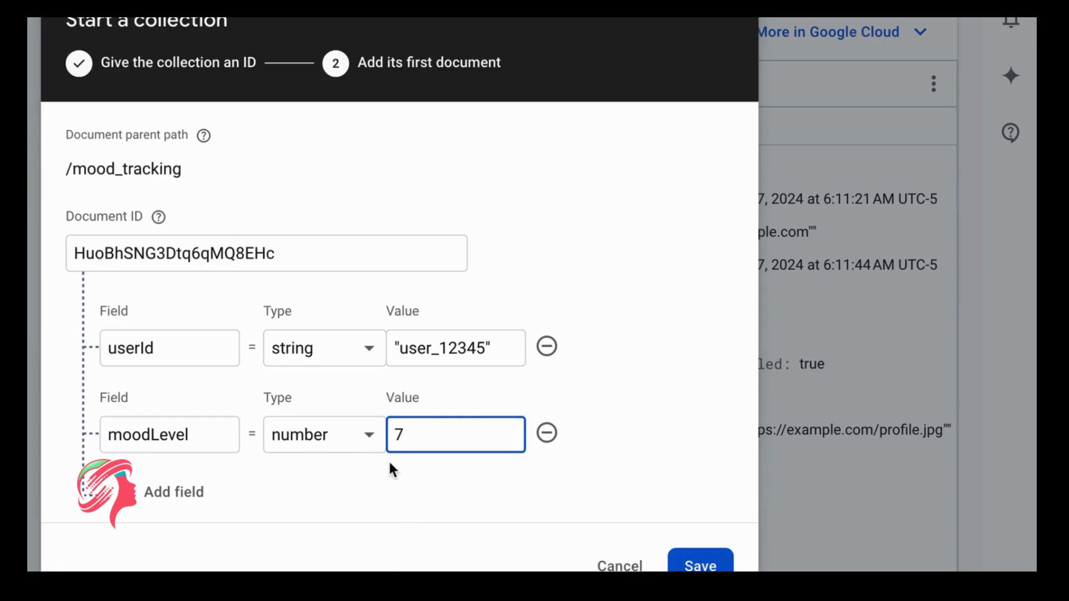
{"action": "mouse_move", "coordinate": [416, 461]}
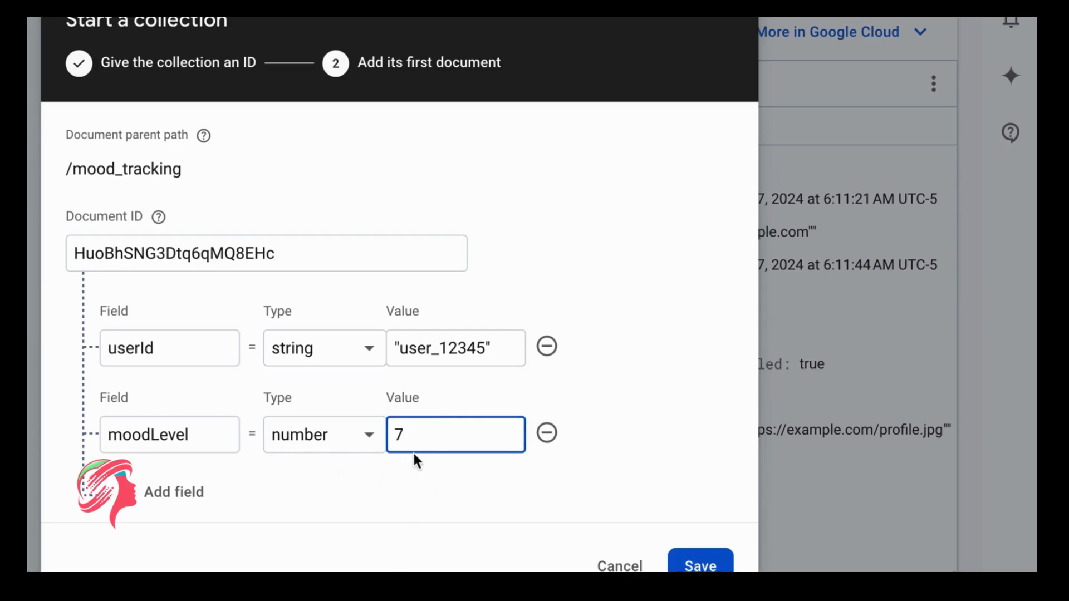
{"action": "mouse_move", "coordinate": [173, 493]}
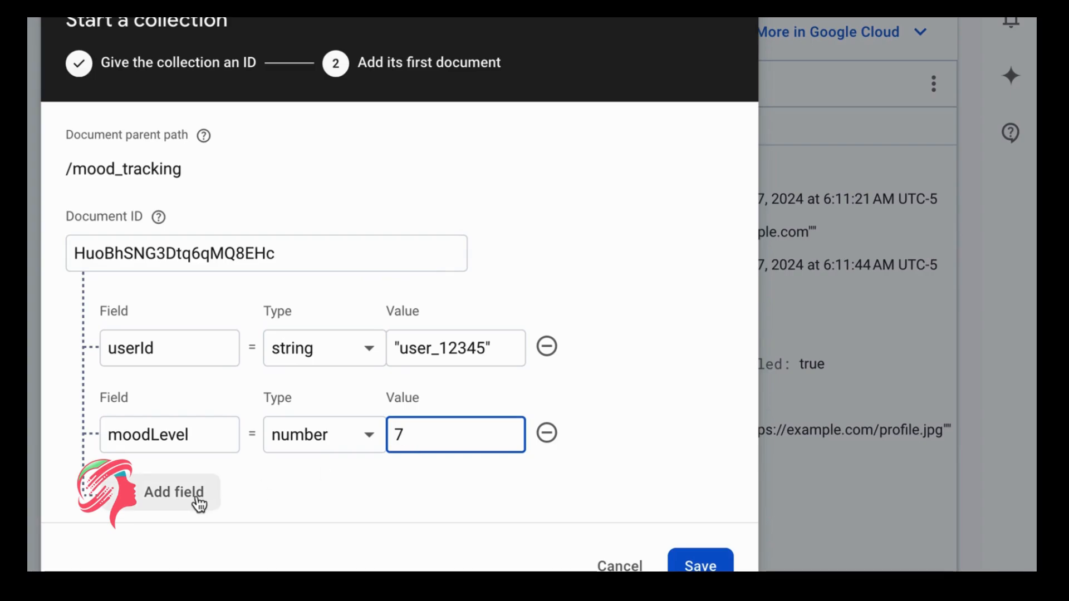
Add a moodDescription string field holding "Feeling calm and relaxed today.".
{"action": "left_click", "coordinate": [173, 492]}
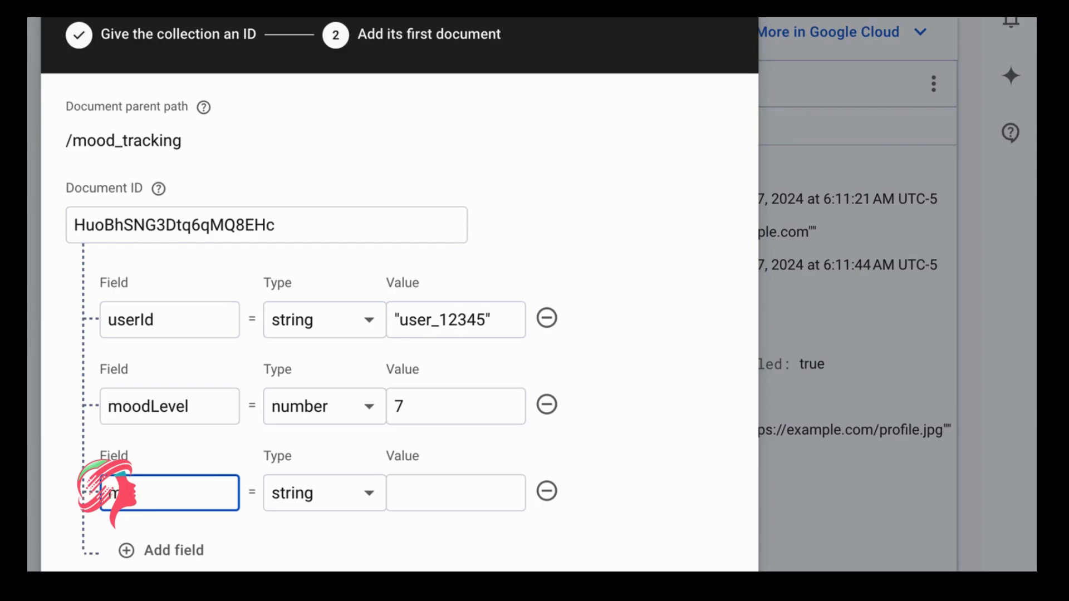
{"action": "type", "text": "oodDes"}
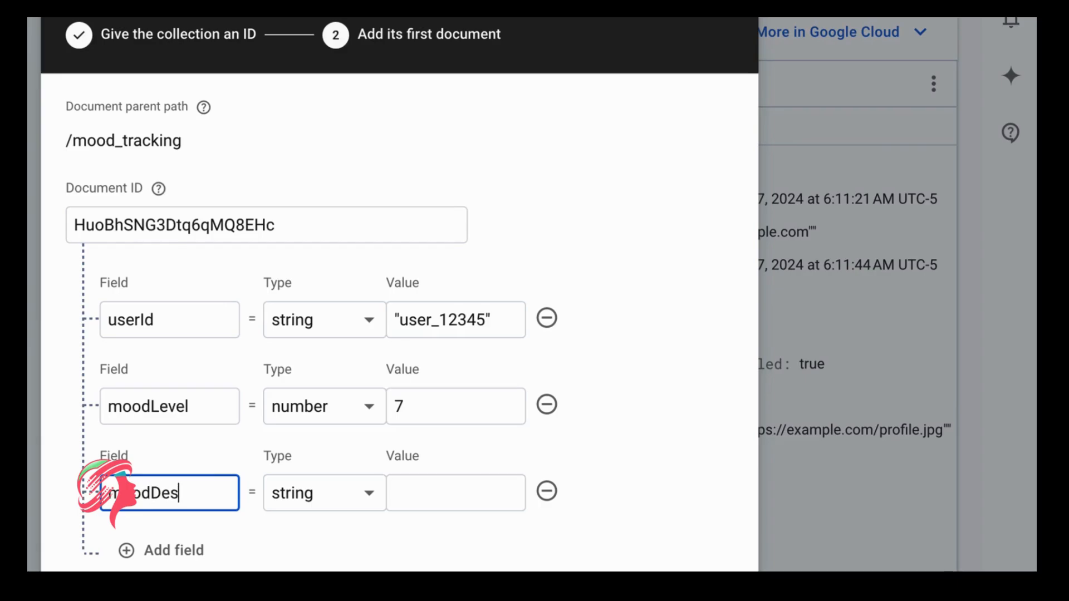
{"action": "type", "text": "cription"}
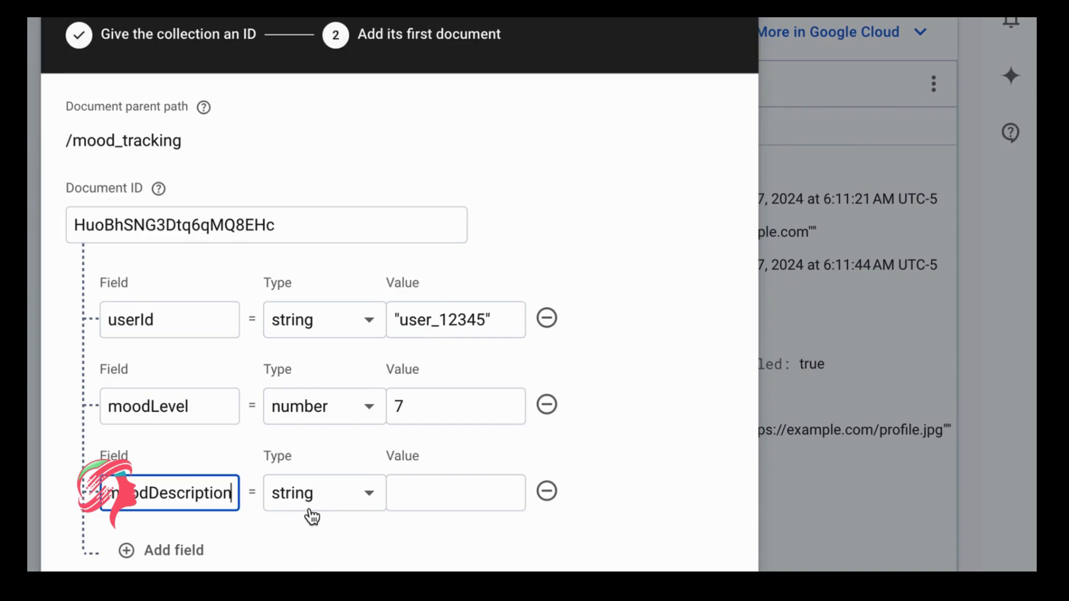
{"action": "left_click", "coordinate": [456, 493]}
{"action": "type", "text": "\""}
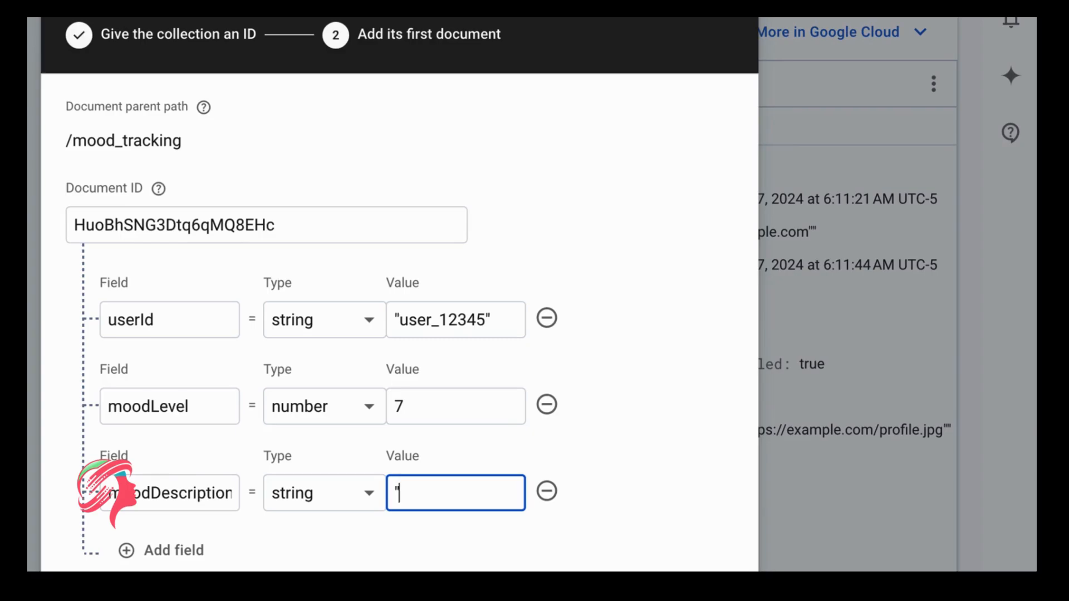
{"action": "type", "text": "Feeling"}
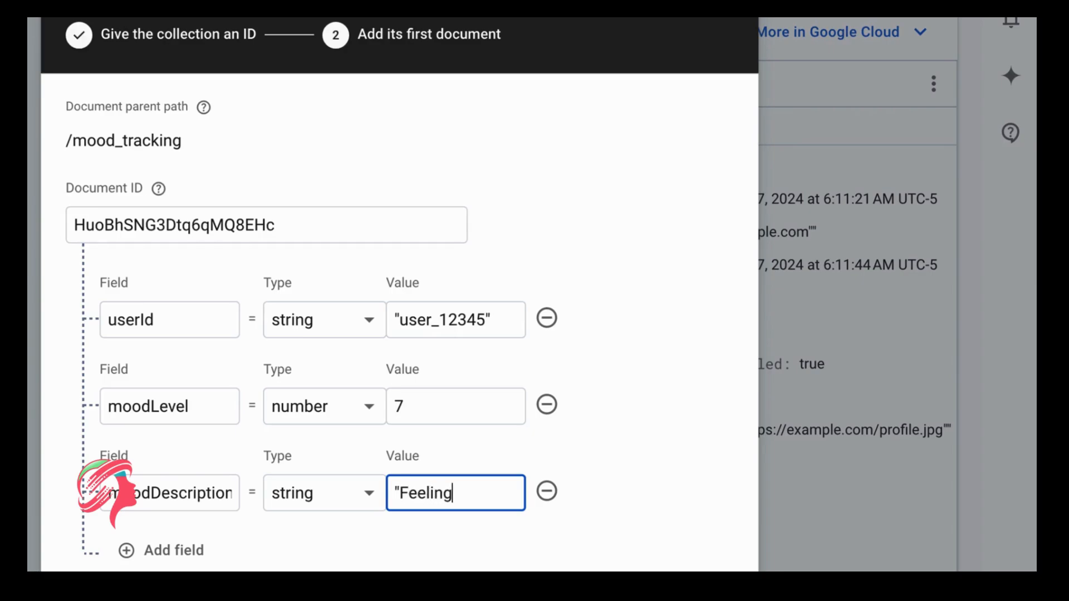
{"action": "type", "text": "calm and relaxed"}
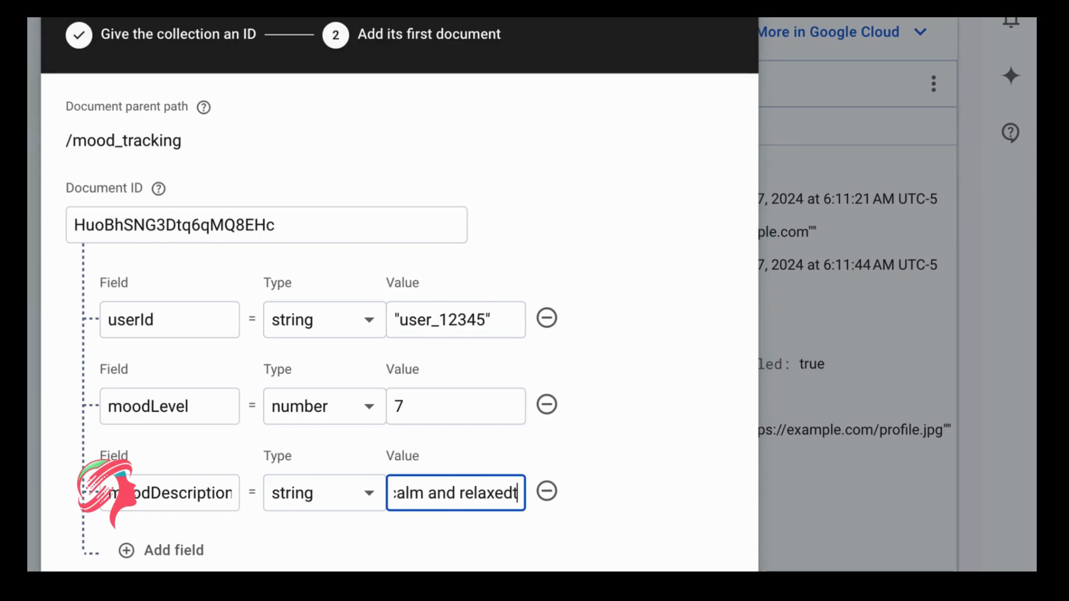
{"action": "type", "text": "today."}
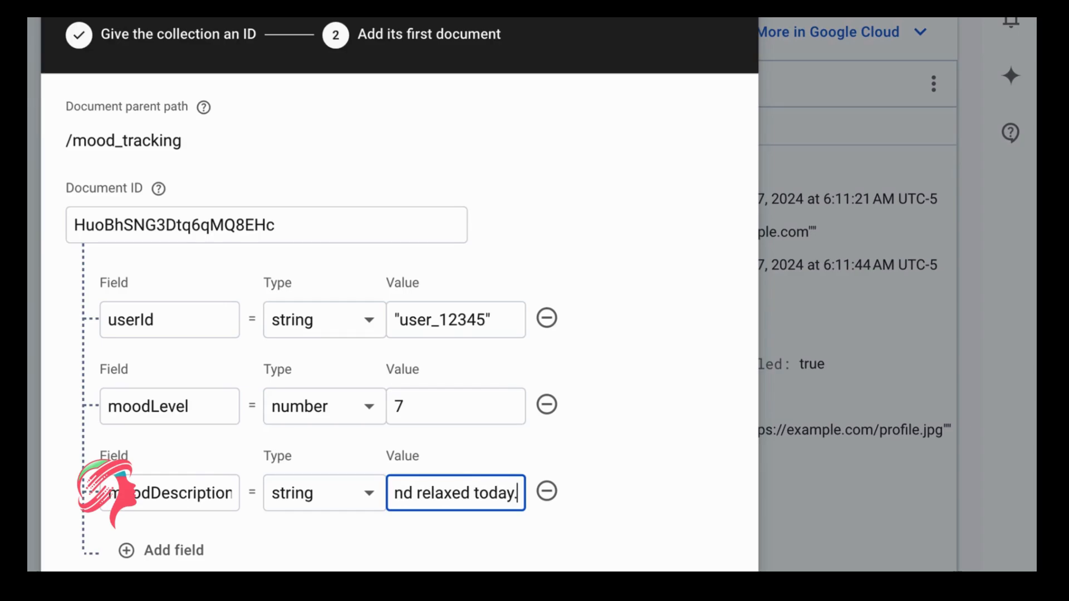
{"action": "type", "text": "\""}
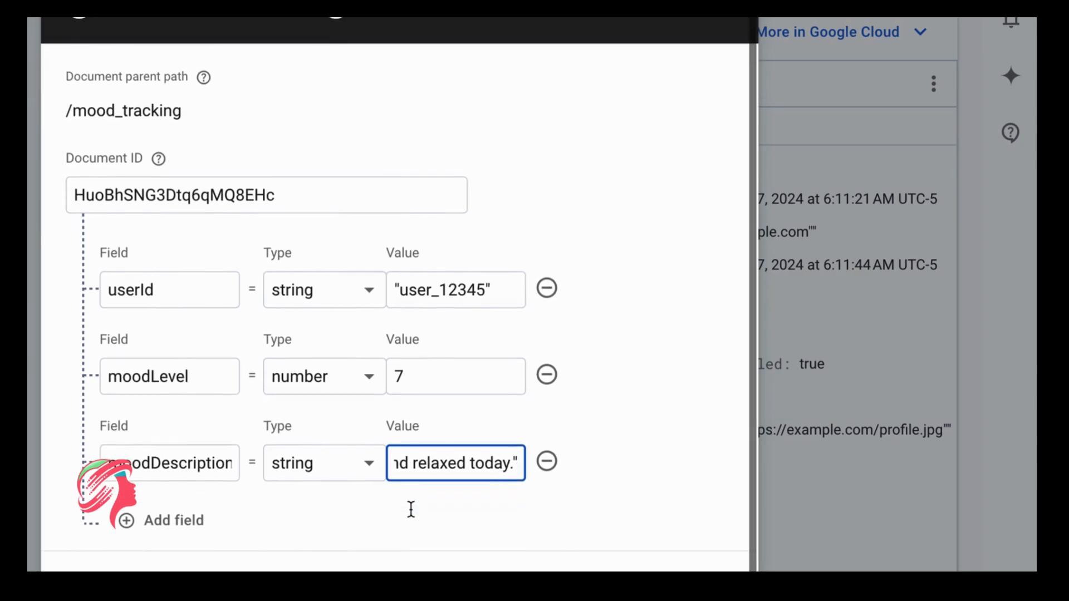
{"action": "mouse_move", "coordinate": [170, 521]}
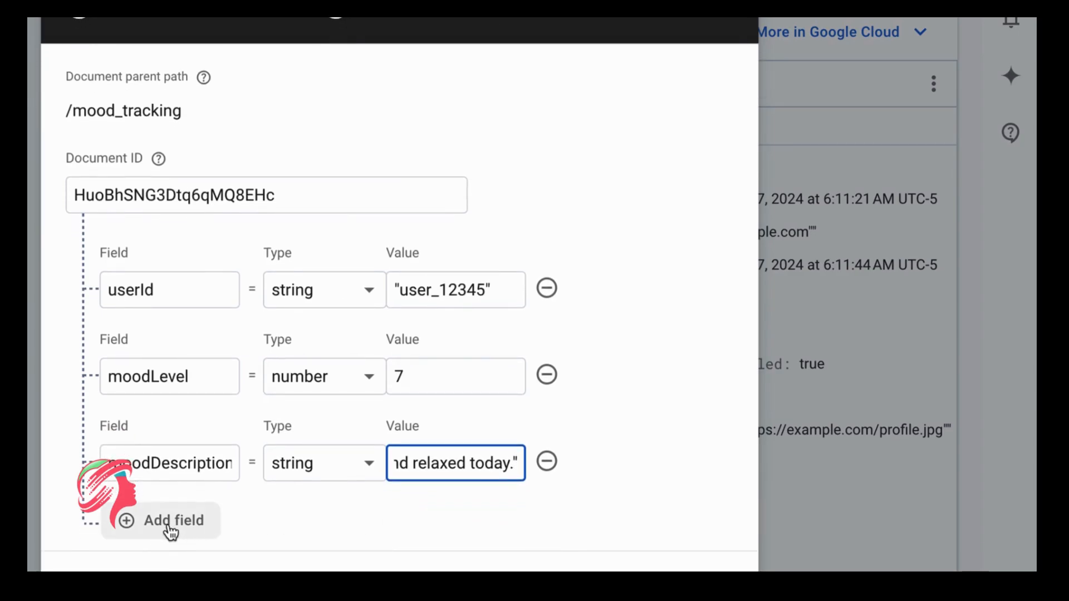
Add a timestamp-type field named timestamp, dated Dec 17, 2024, 06:16:27 AM.
{"action": "left_click", "coordinate": [173, 521]}
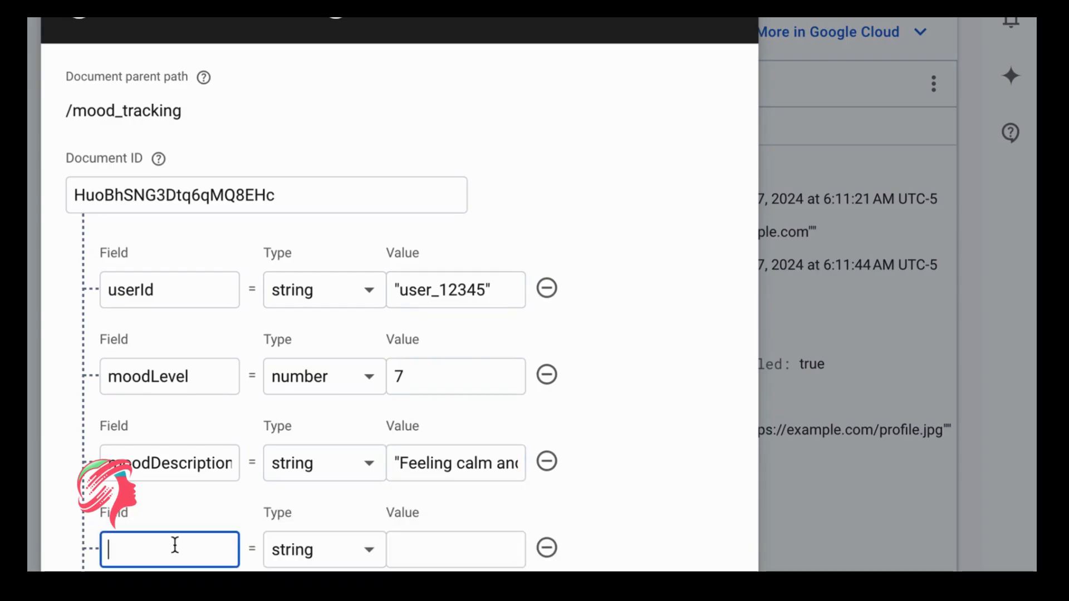
{"action": "type", "text": "timest"}
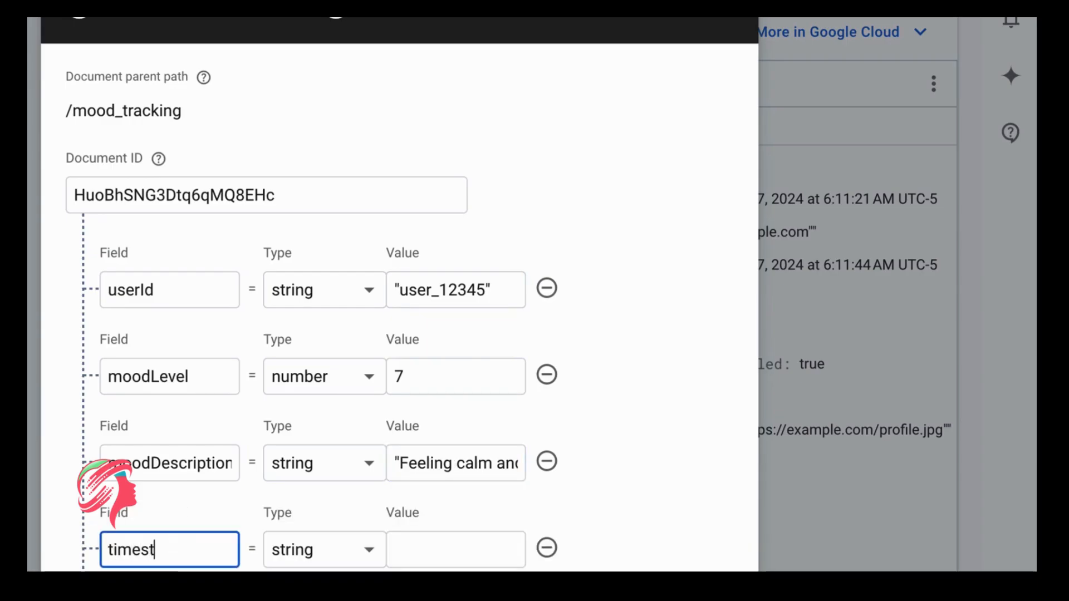
{"action": "type", "text": "amp"}
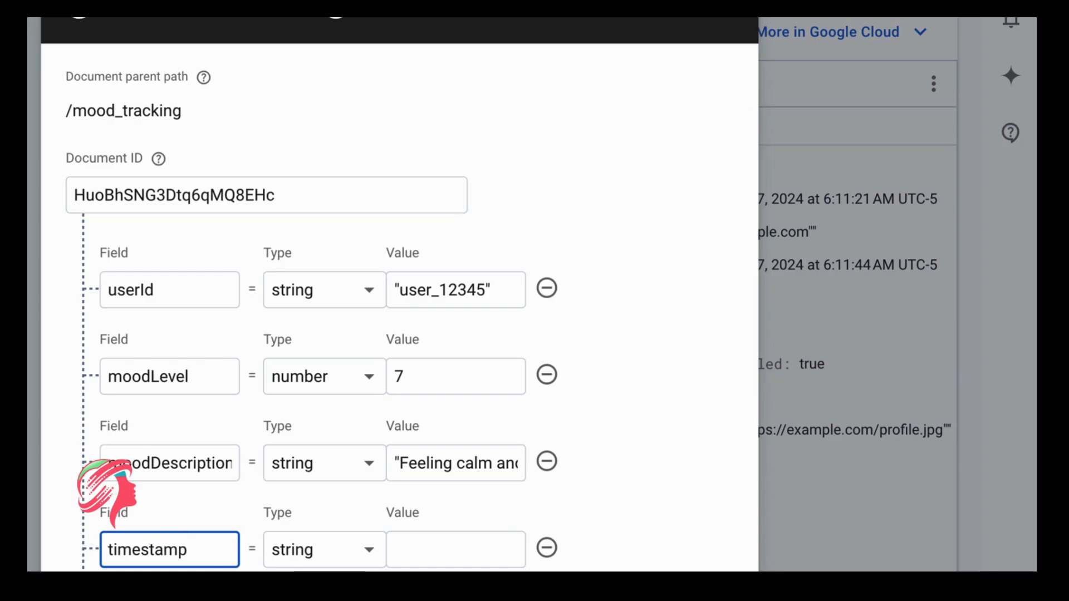
{"action": "scroll", "scroll_direction": "down", "scroll_amount": 3}
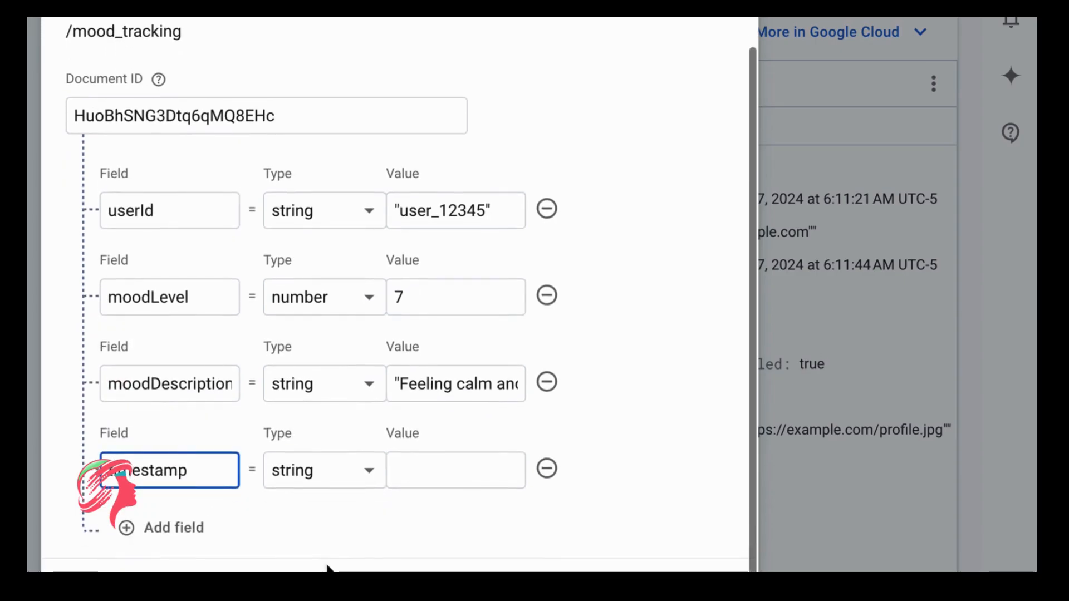
{"action": "left_click", "coordinate": [323, 470]}
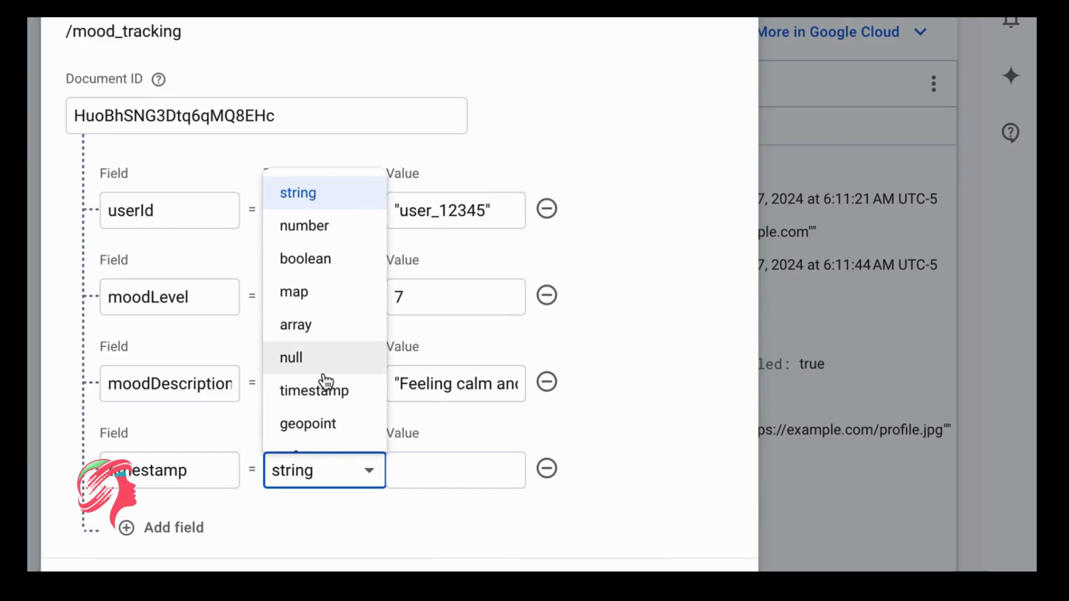
{"action": "left_click", "coordinate": [314, 390]}
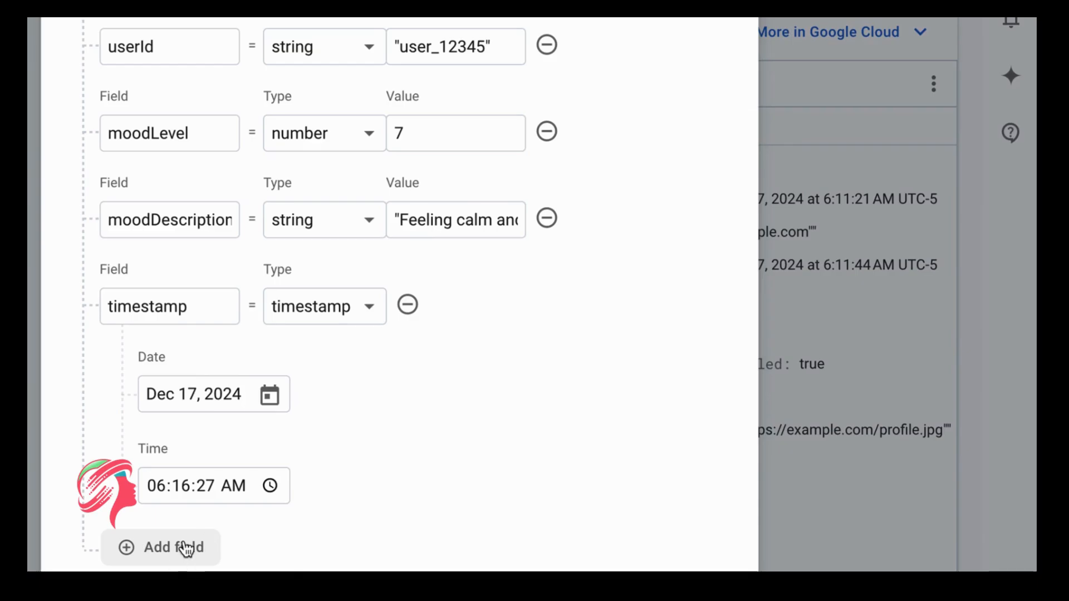
Add a tags array field with "calm" as its first element.
{"action": "left_click", "coordinate": [172, 547]}
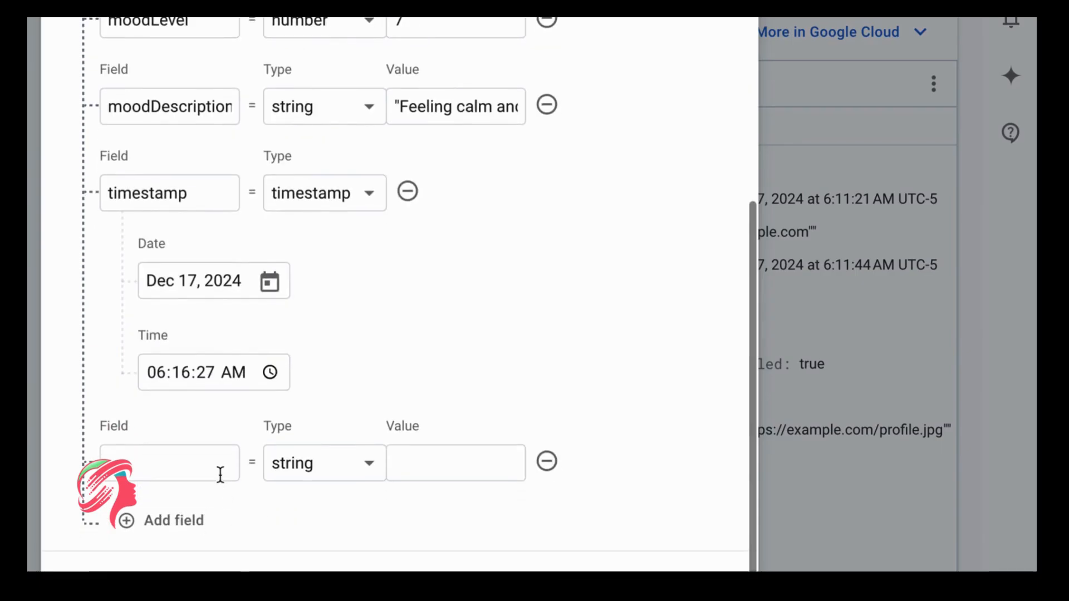
{"action": "type", "text": "tags"}
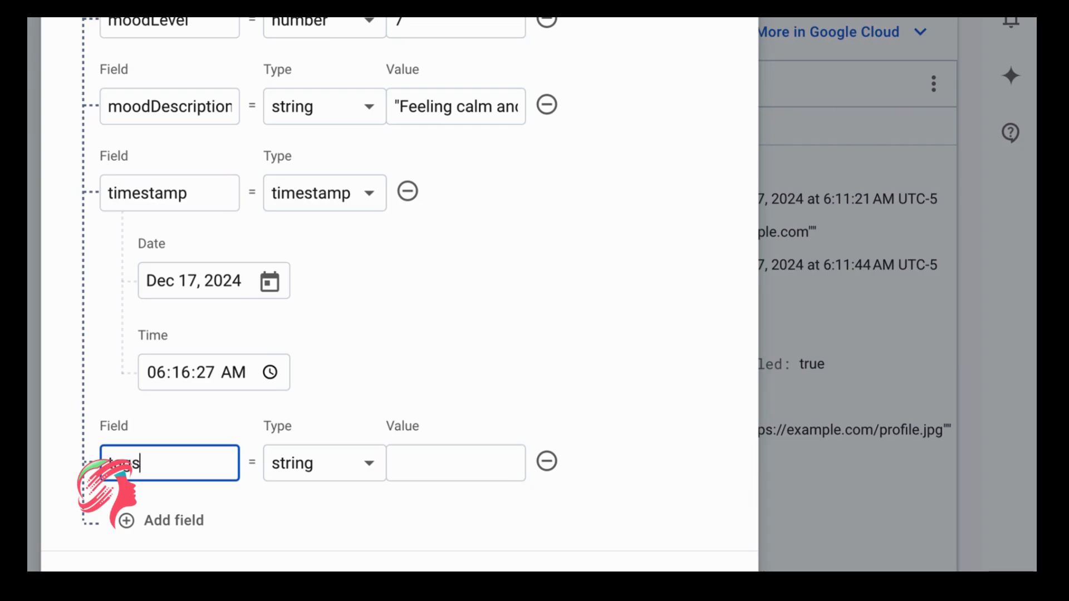
{"action": "left_click", "coordinate": [324, 463]}
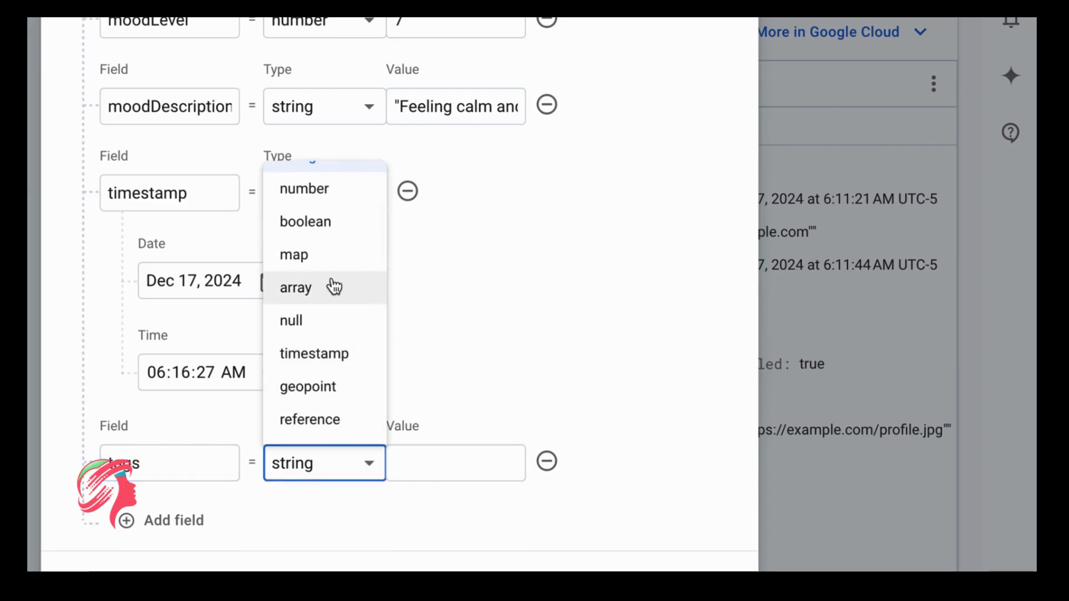
{"action": "left_click", "coordinate": [295, 287]}
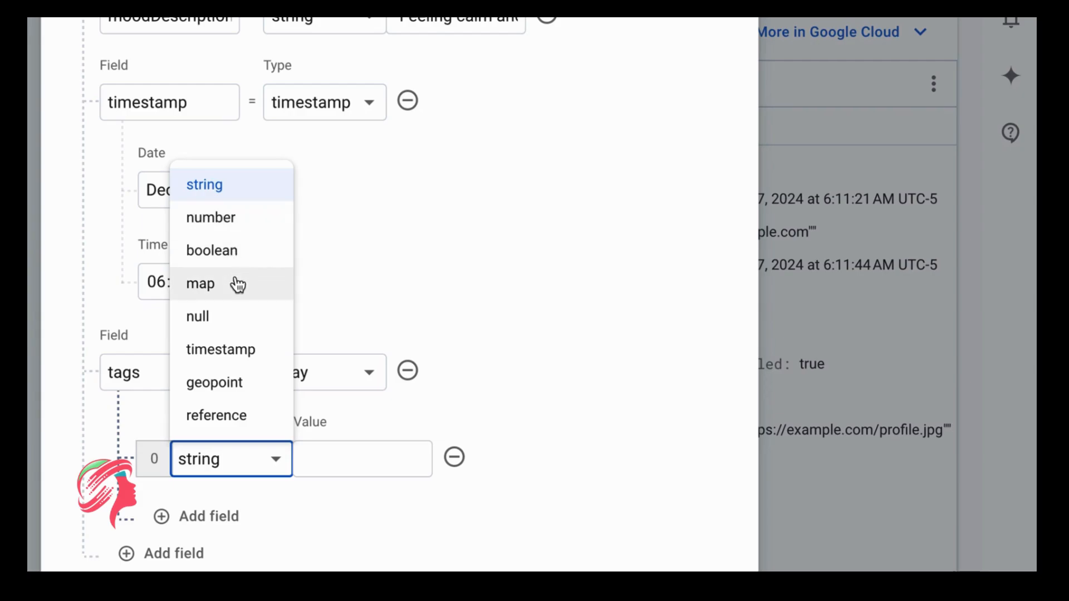
{"action": "mouse_move", "coordinate": [249, 464]}
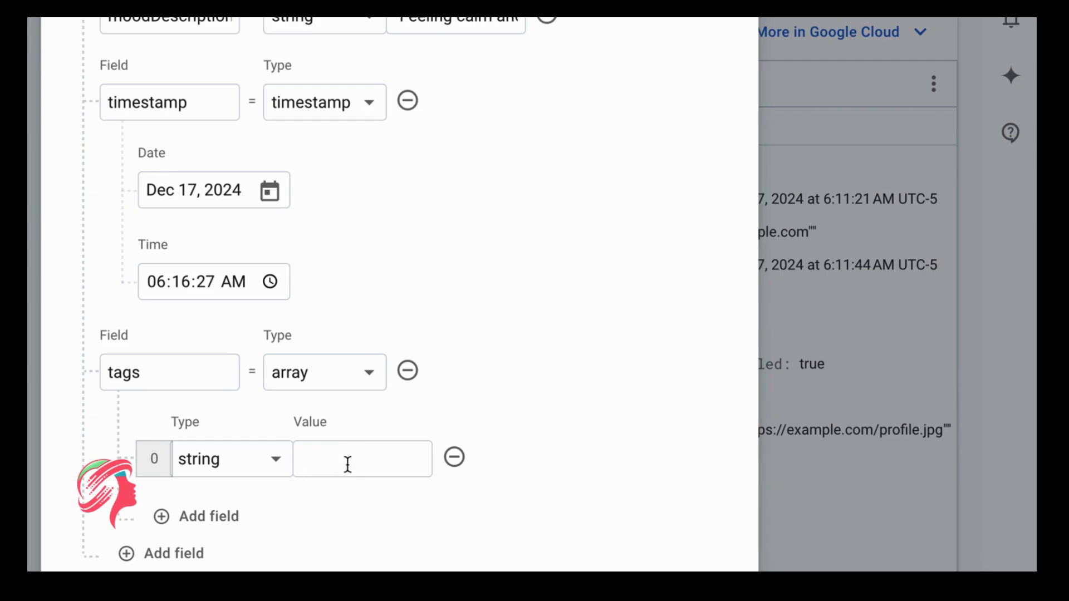
{"action": "type", "text": "\"ca"}
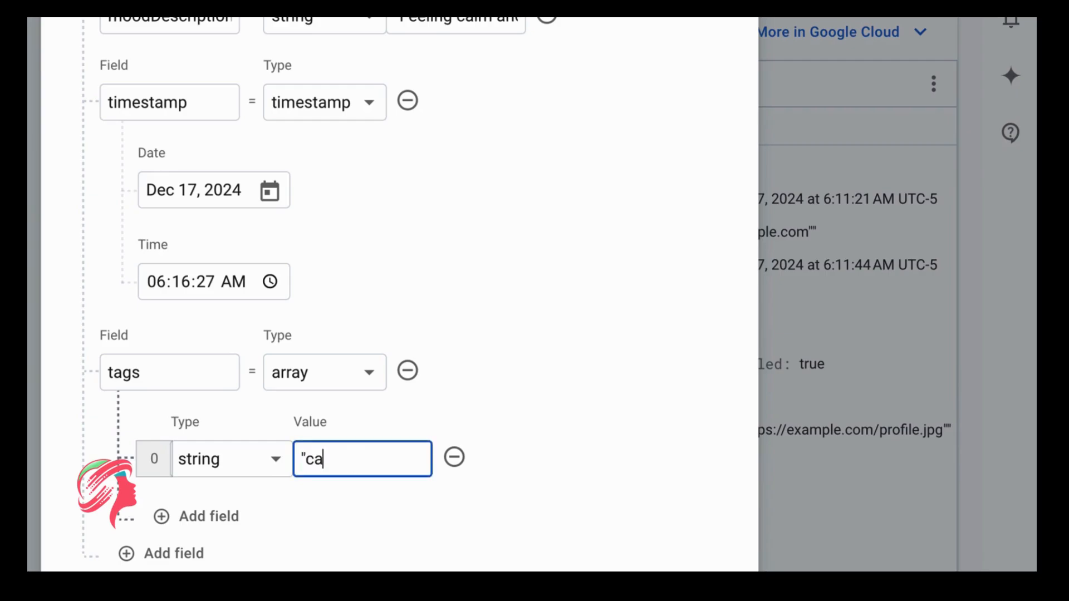
{"action": "type", "text": "lm'"}
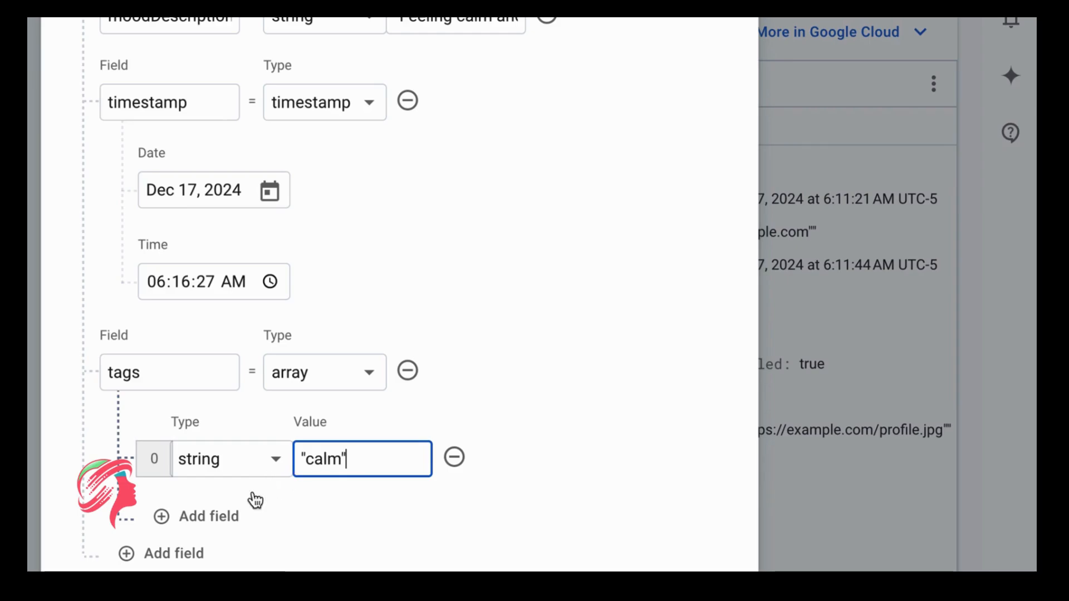
{"action": "mouse_move", "coordinate": [208, 517]}
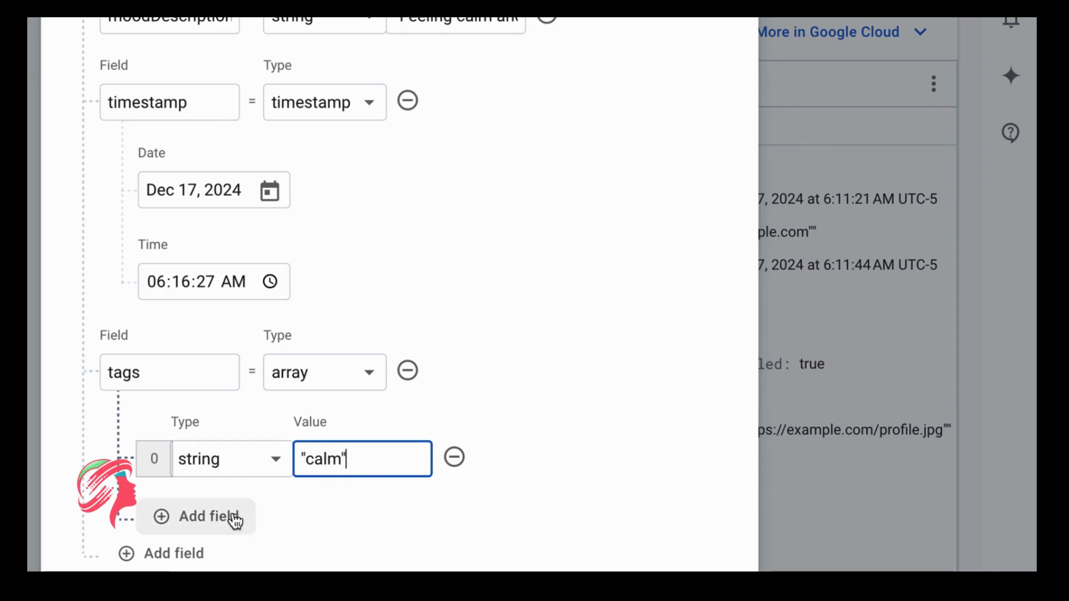
{"action": "mouse_move", "coordinate": [63, 281]}
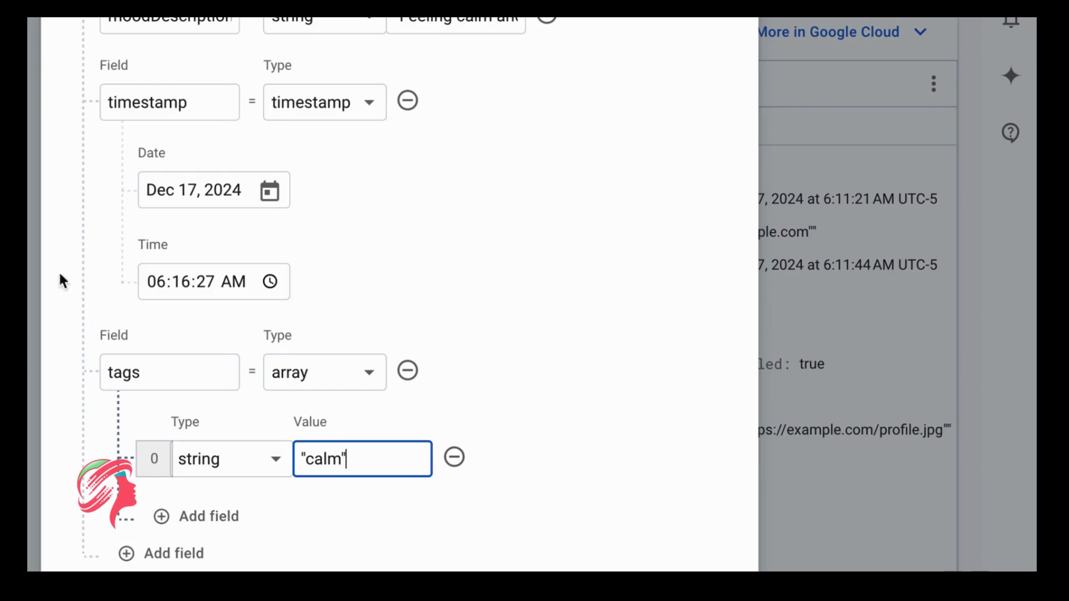
{"action": "mouse_move", "coordinate": [73, 158]}
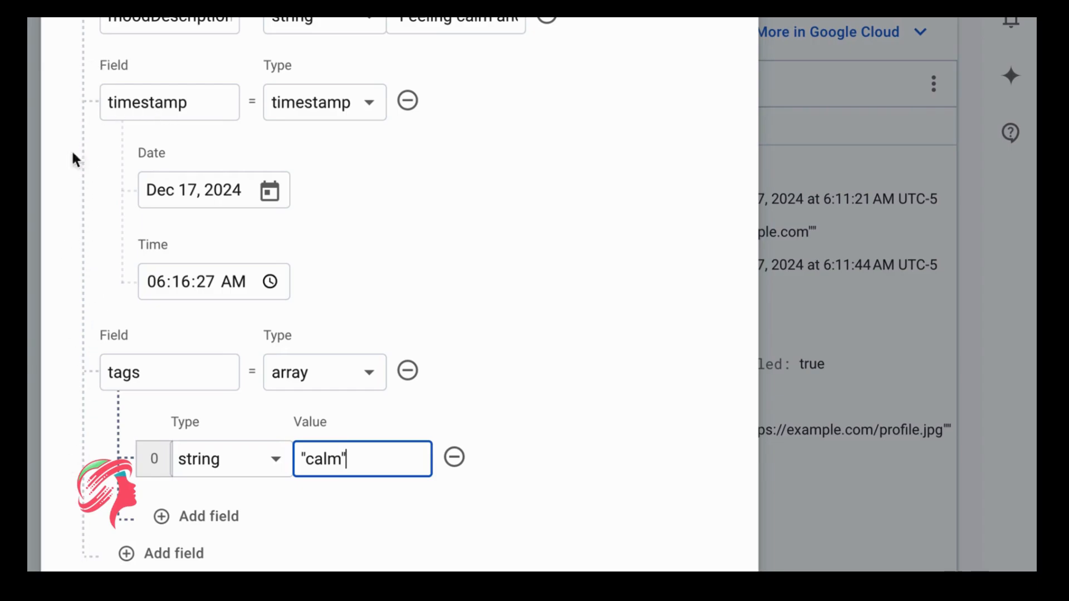
{"action": "mouse_move", "coordinate": [131, 382]}
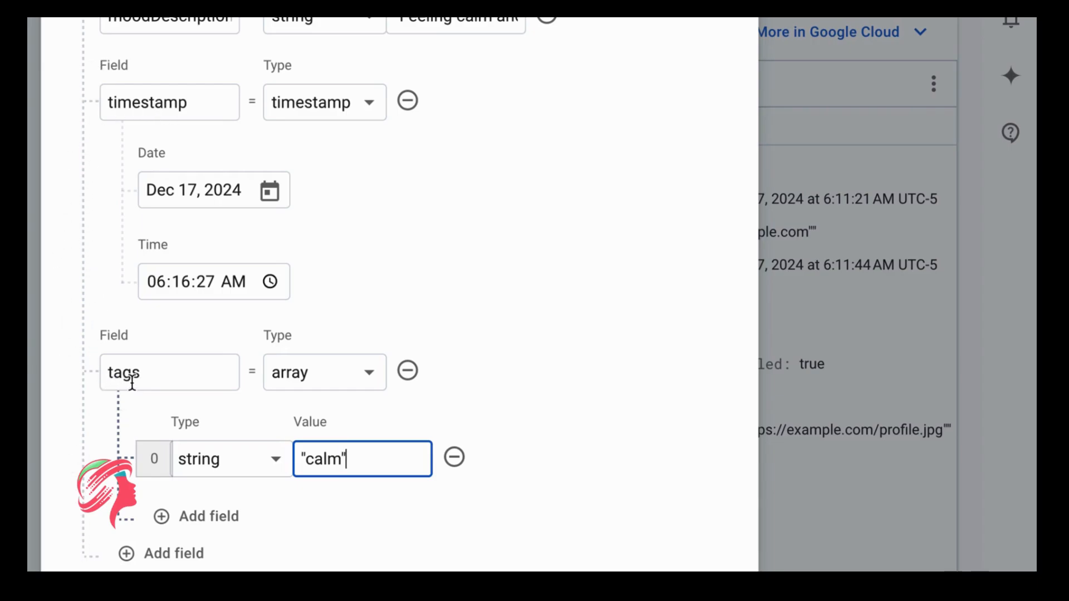
Add "happy" as the second element of the tags array.
{"action": "left_click", "coordinate": [197, 516]}
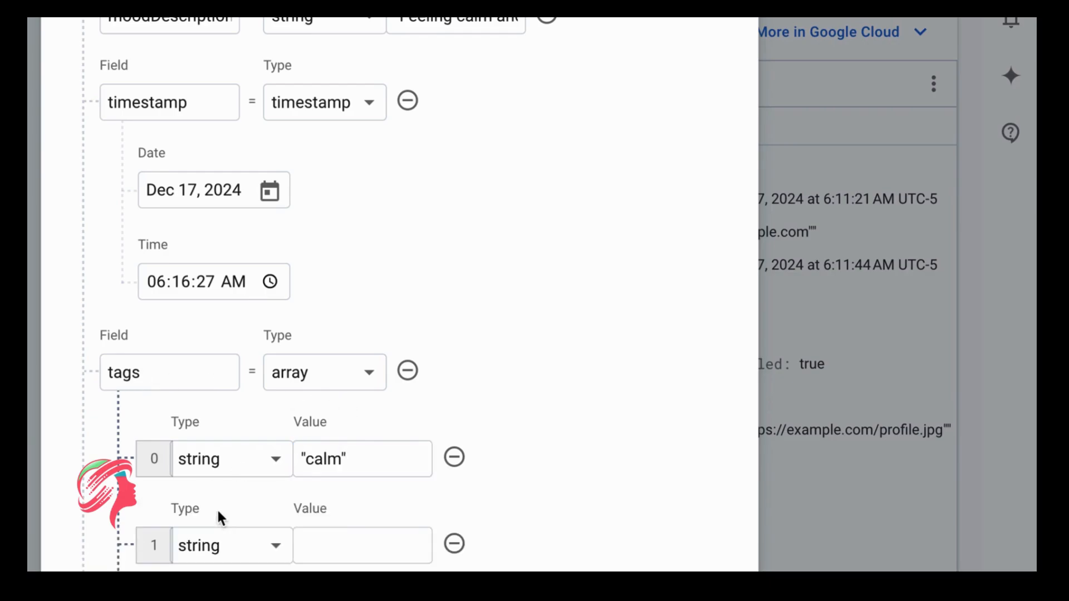
{"action": "left_click", "coordinate": [362, 545]}
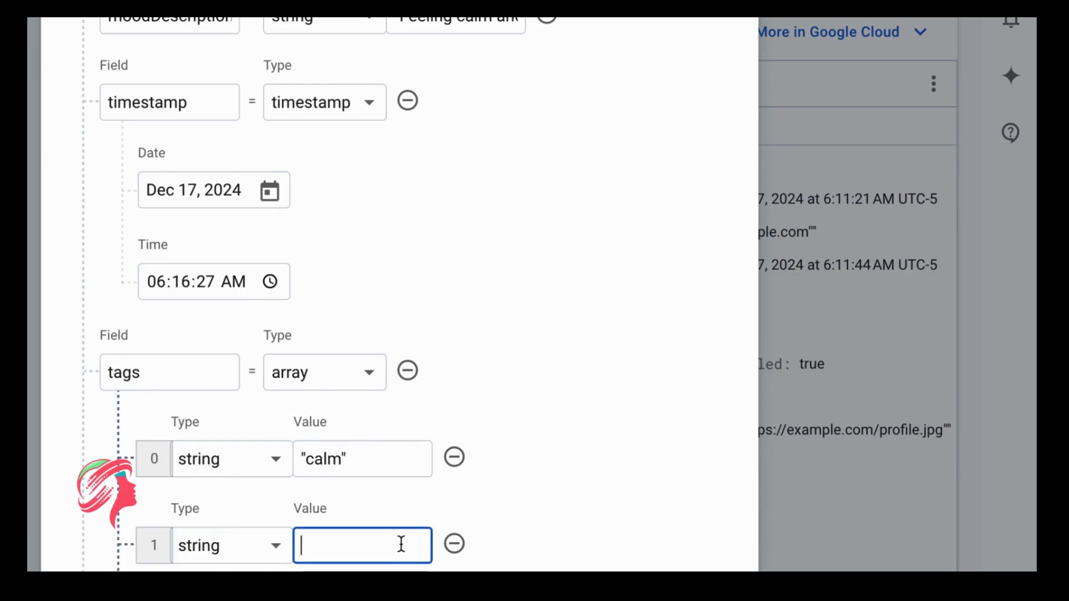
{"action": "type", "text": "\"happy\""}
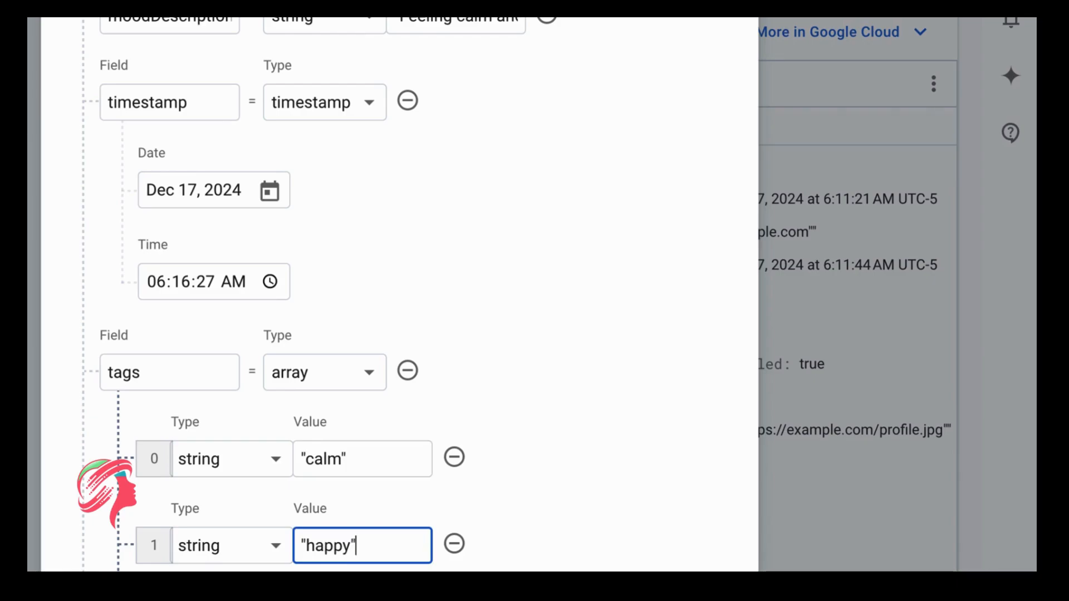
{"action": "scroll", "scroll_direction": "down", "scroll_amount": 3}
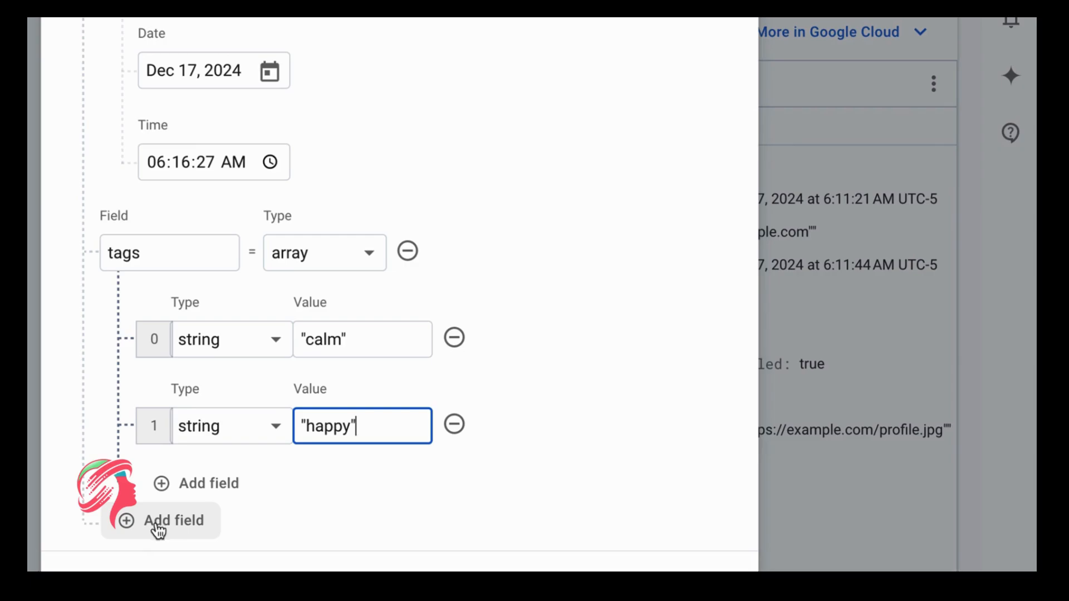
{"action": "mouse_move", "coordinate": [264, 308]}
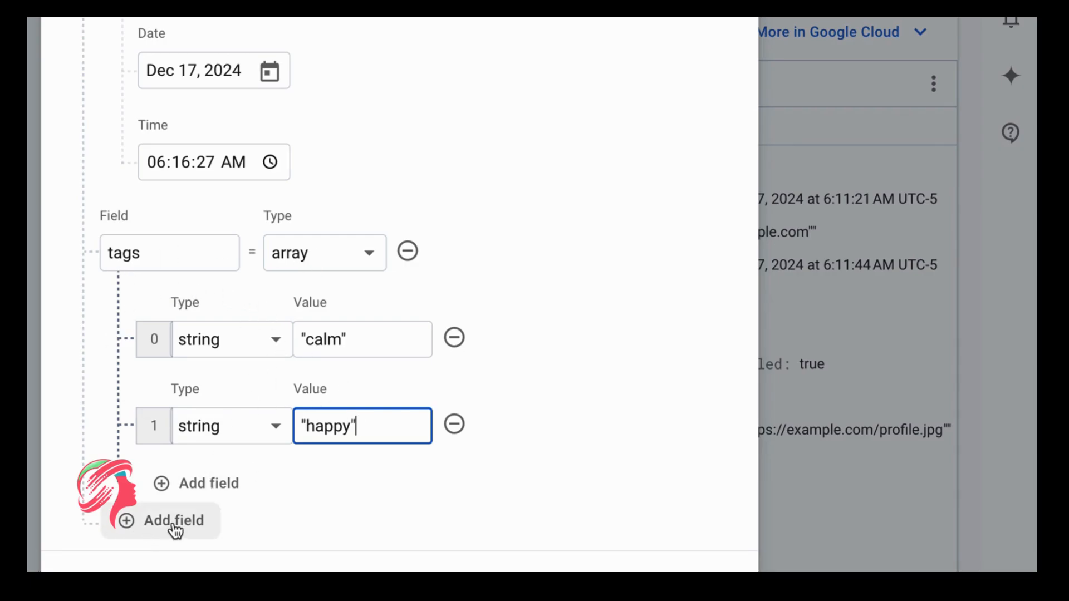
Add a notes string field and start typing "Had a nice wal" as its value.
{"action": "left_click", "coordinate": [173, 520]}
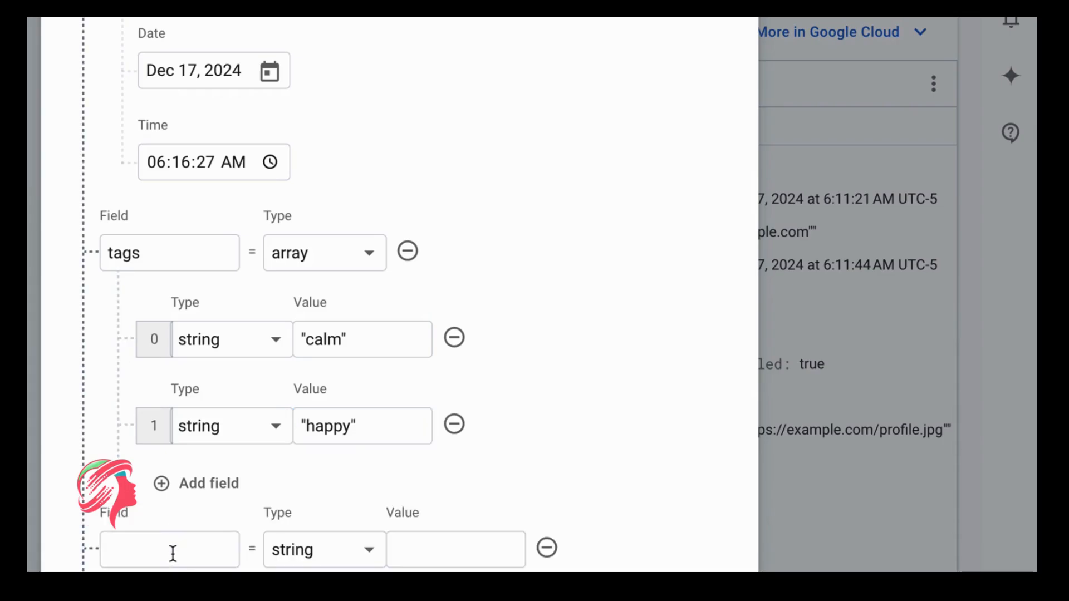
{"action": "type", "text": "notes"}
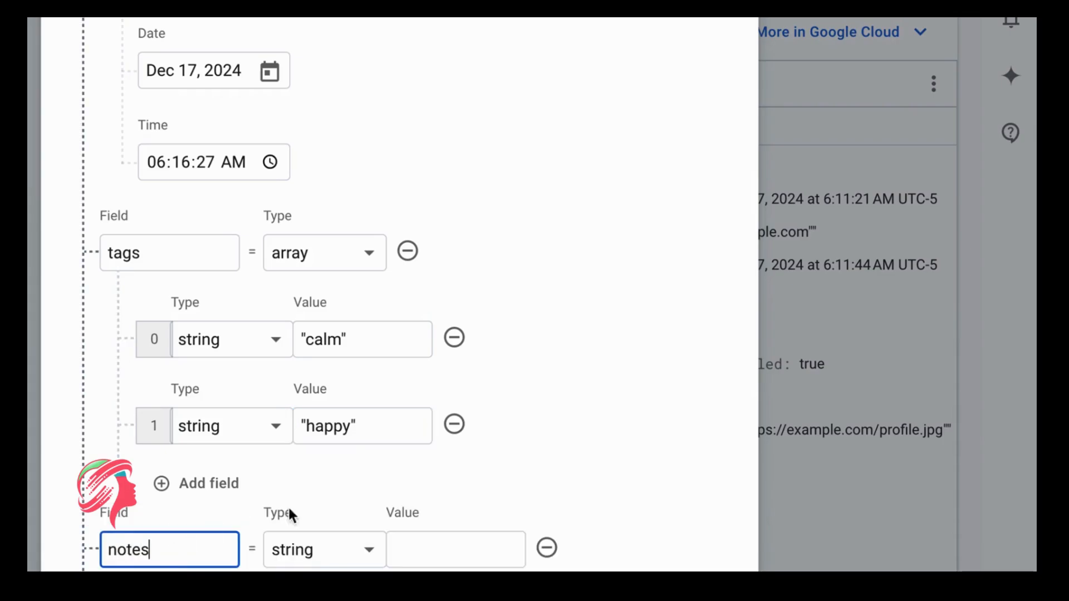
{"action": "left_click", "coordinate": [456, 550]}
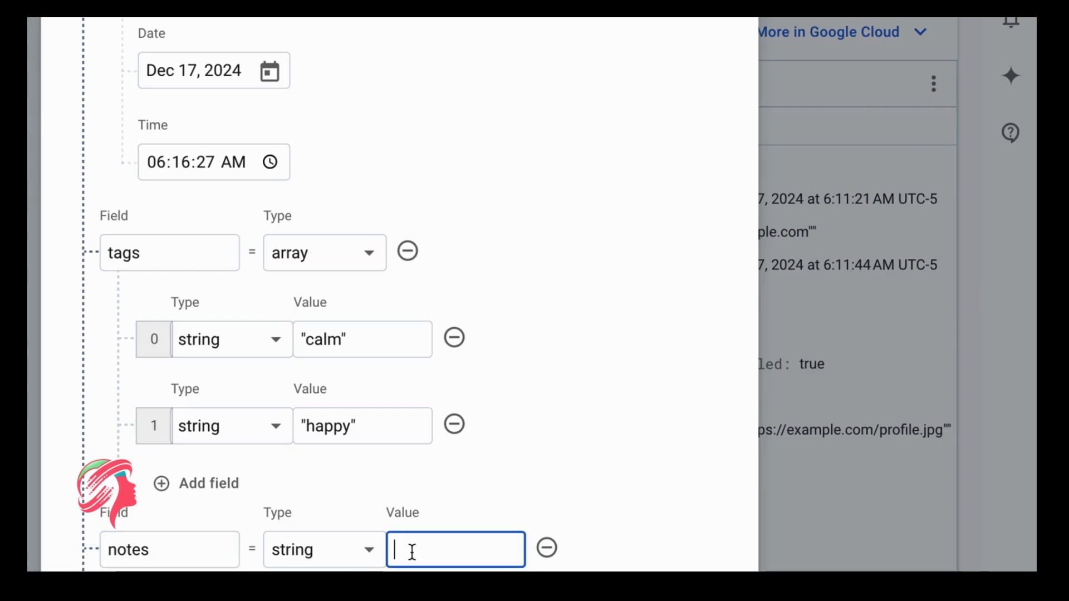
{"action": "type", "text": "Had a cn"}
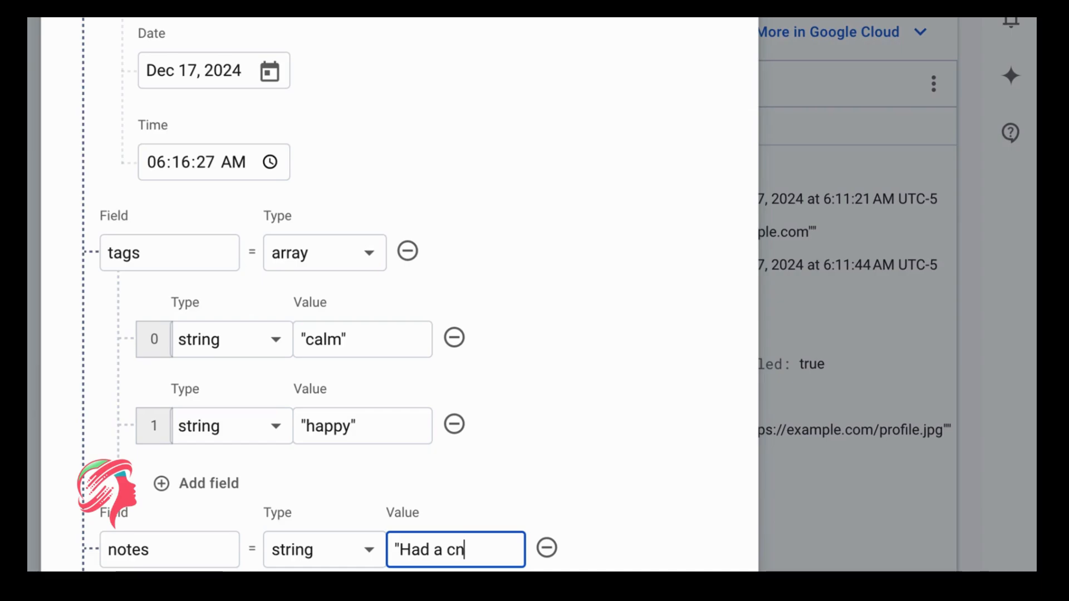
{"action": "type", "text": "ice wal"}
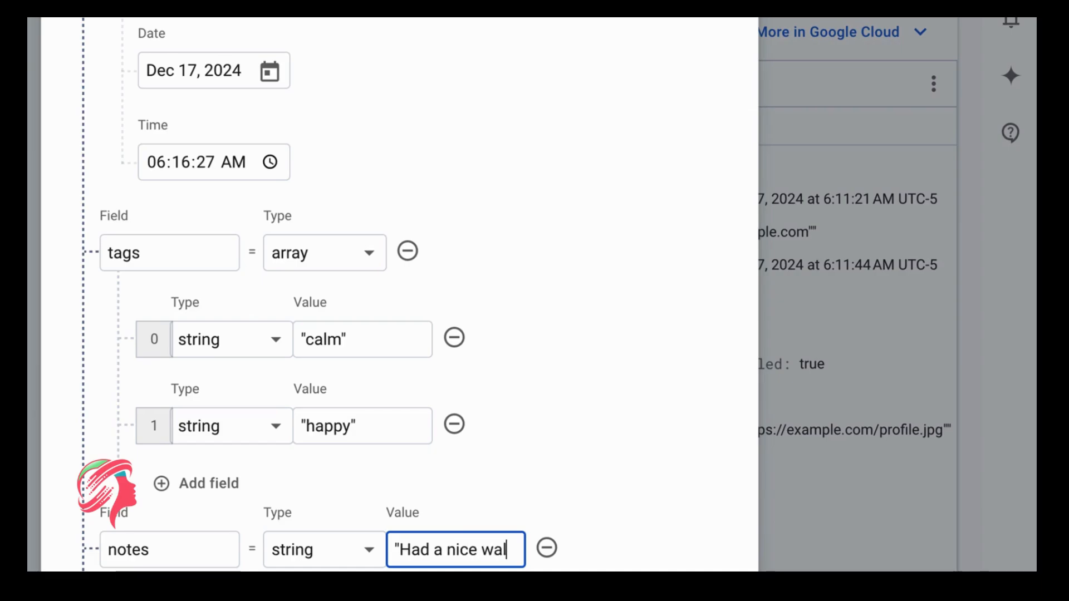